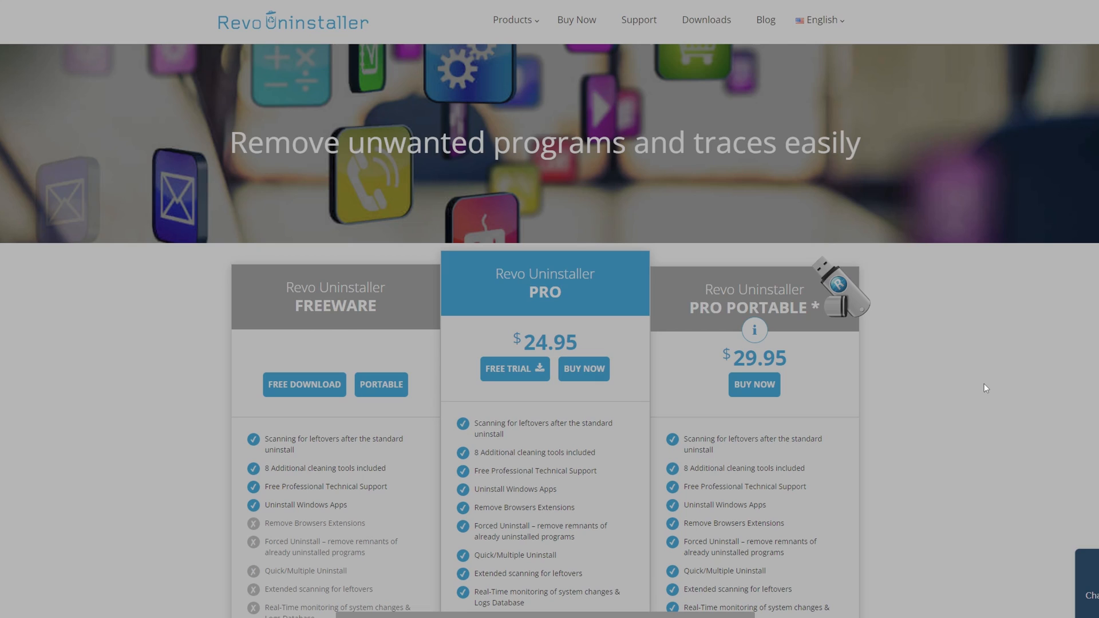
Step: Run the downloaded revosetup.exe installer from Chrome's download bubble
scroll("down", 3)
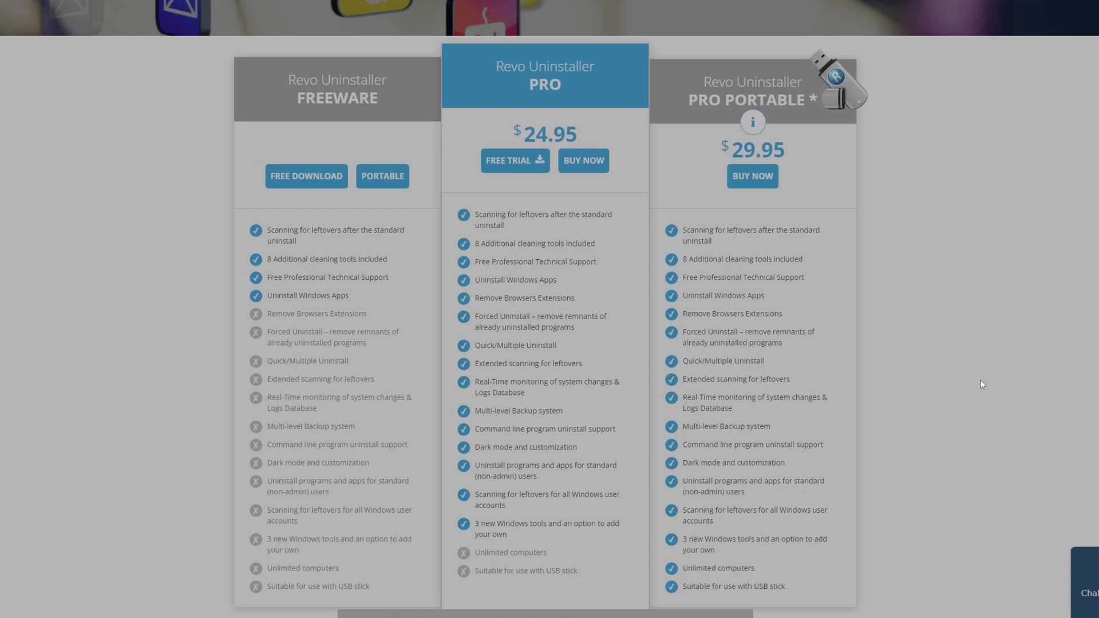
mouse_move(1000, 364)
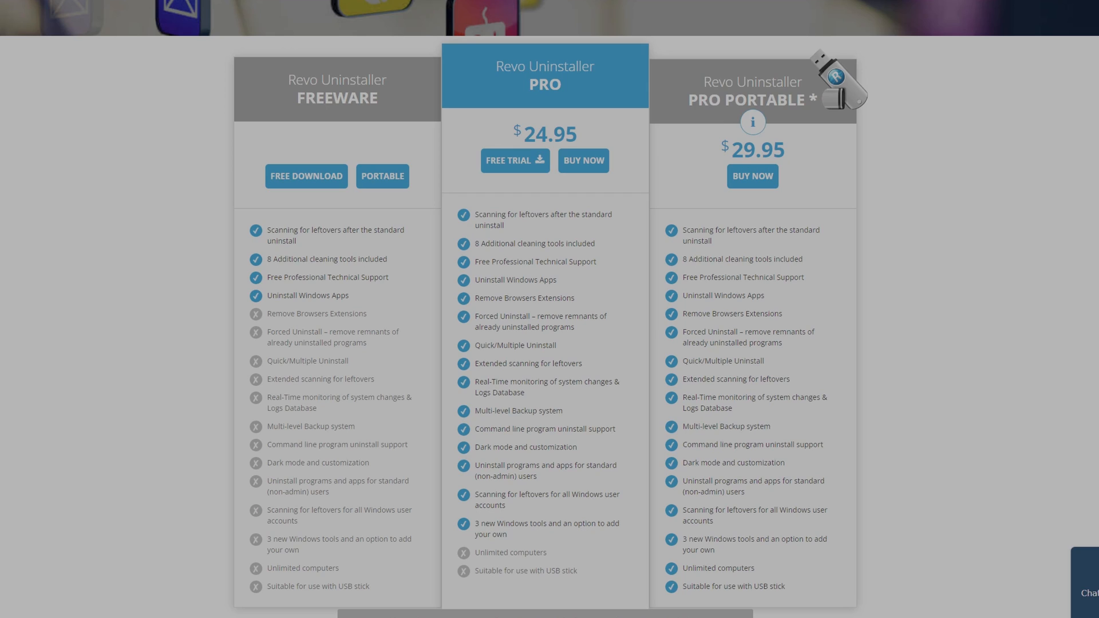
mouse_move(305, 176)
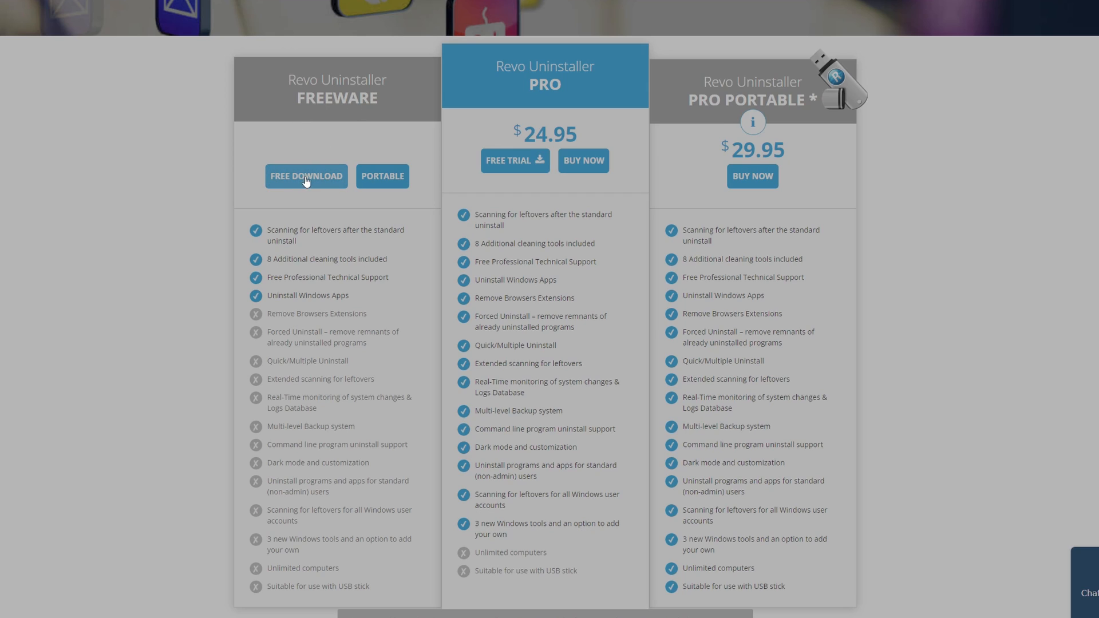
mouse_move(332, 152)
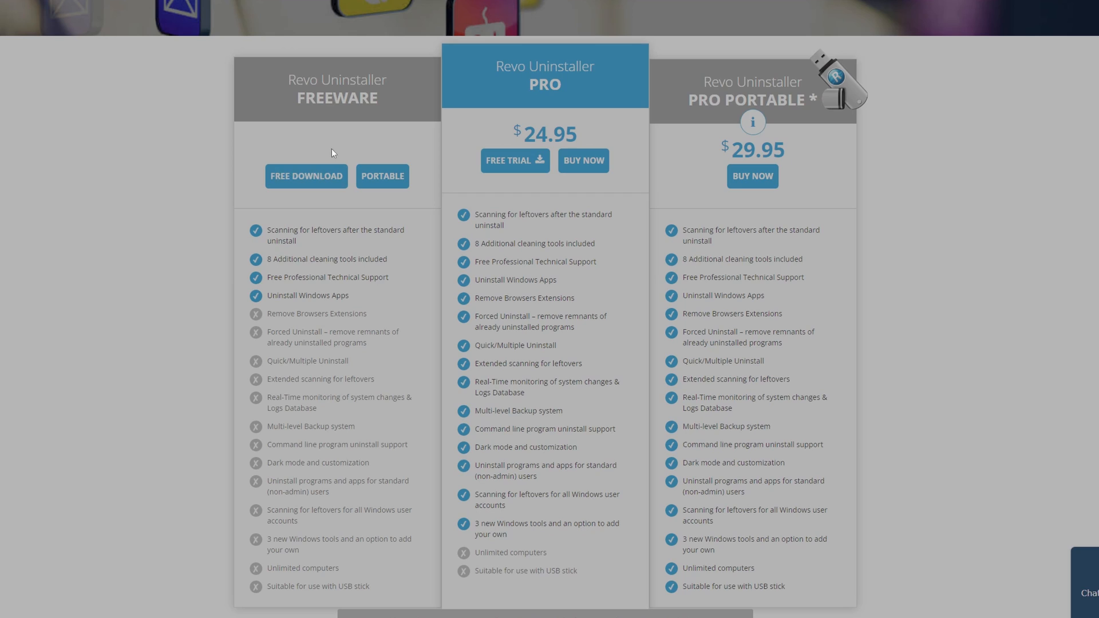
mouse_move(467, 192)
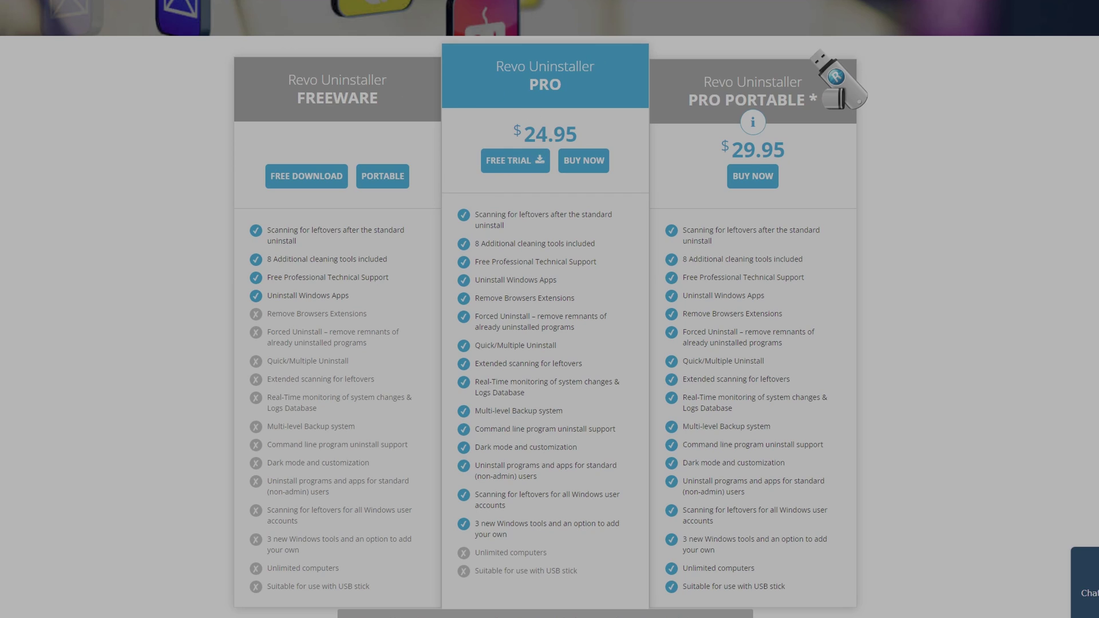
mouse_move(601, 138)
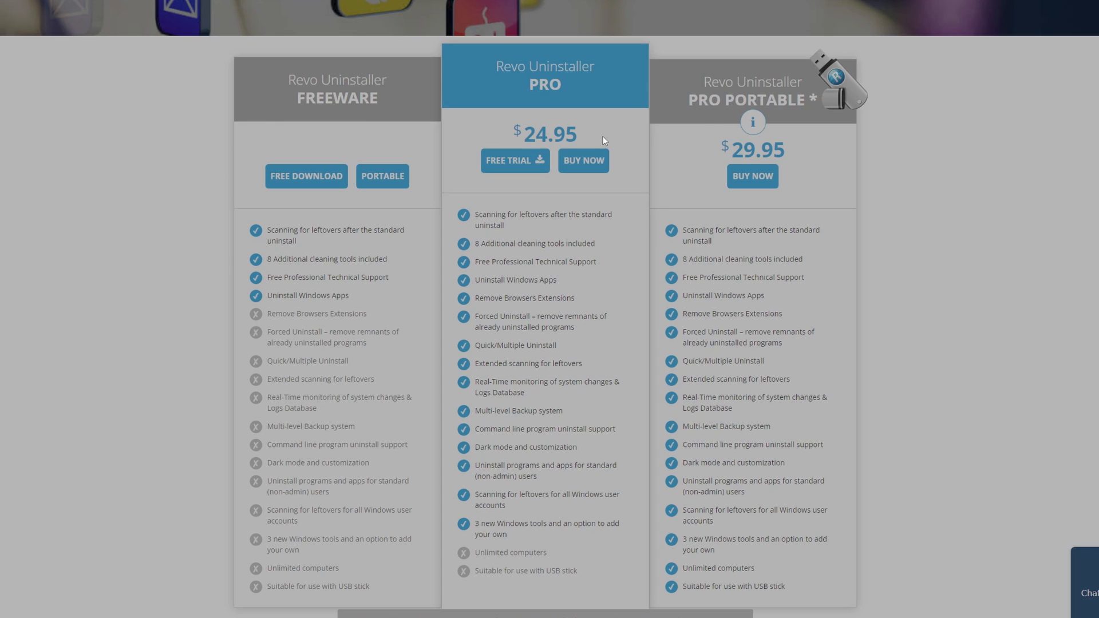
mouse_move(686, 126)
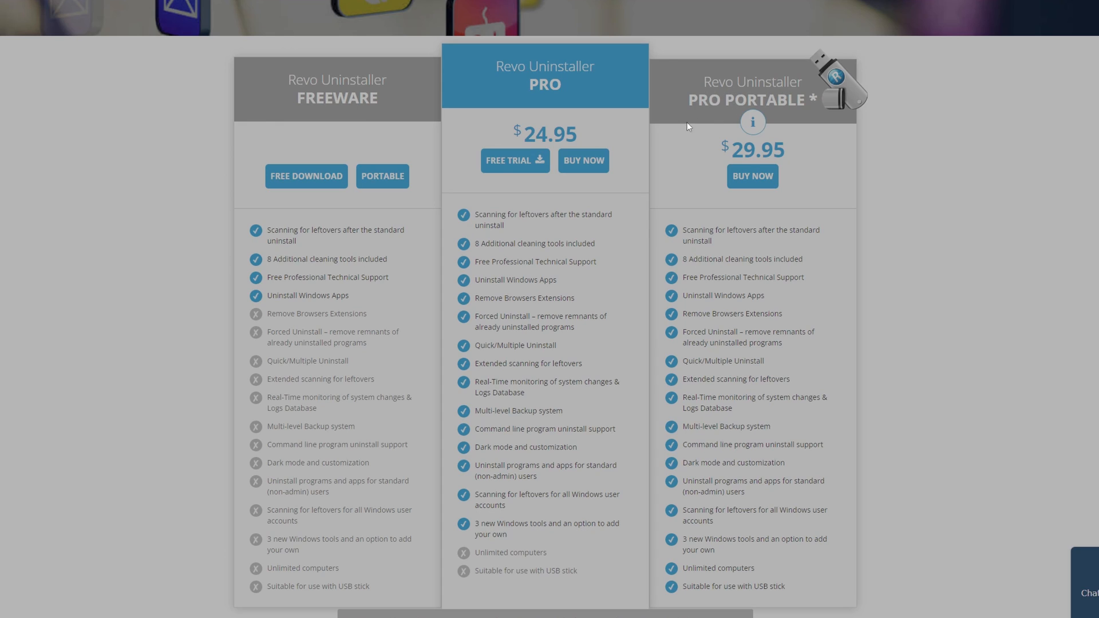
mouse_move(809, 167)
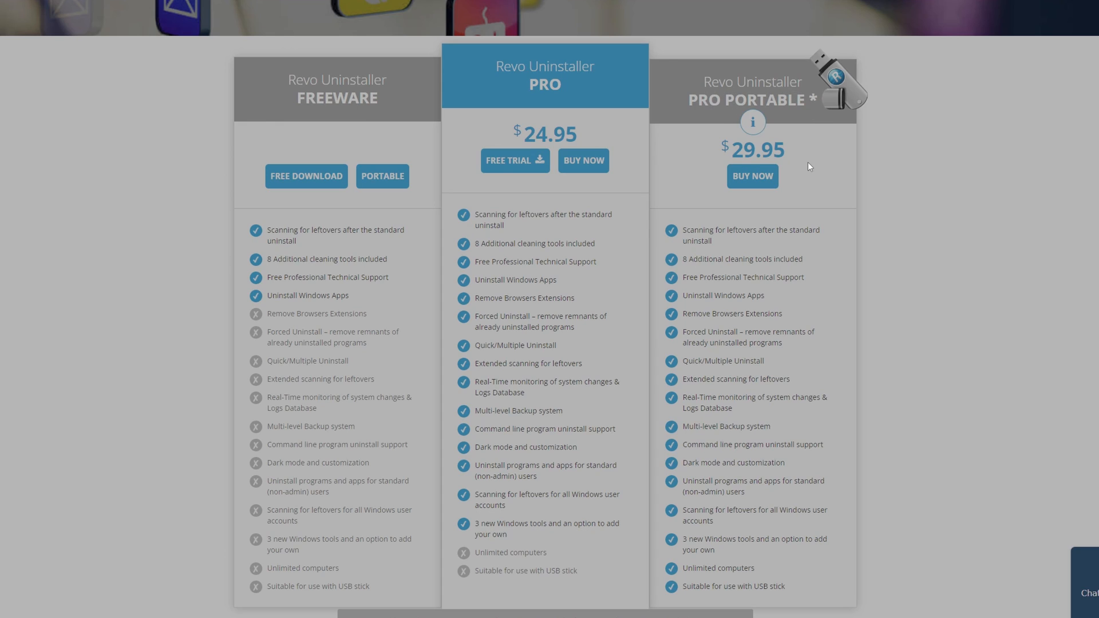
mouse_move(398, 139)
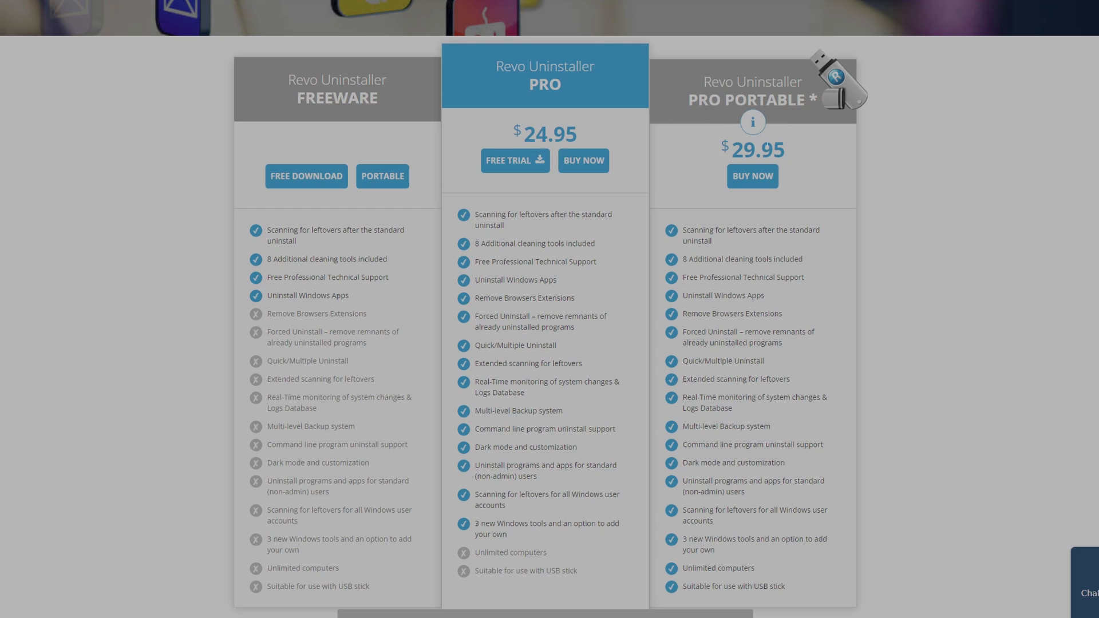
mouse_move(898, 110)
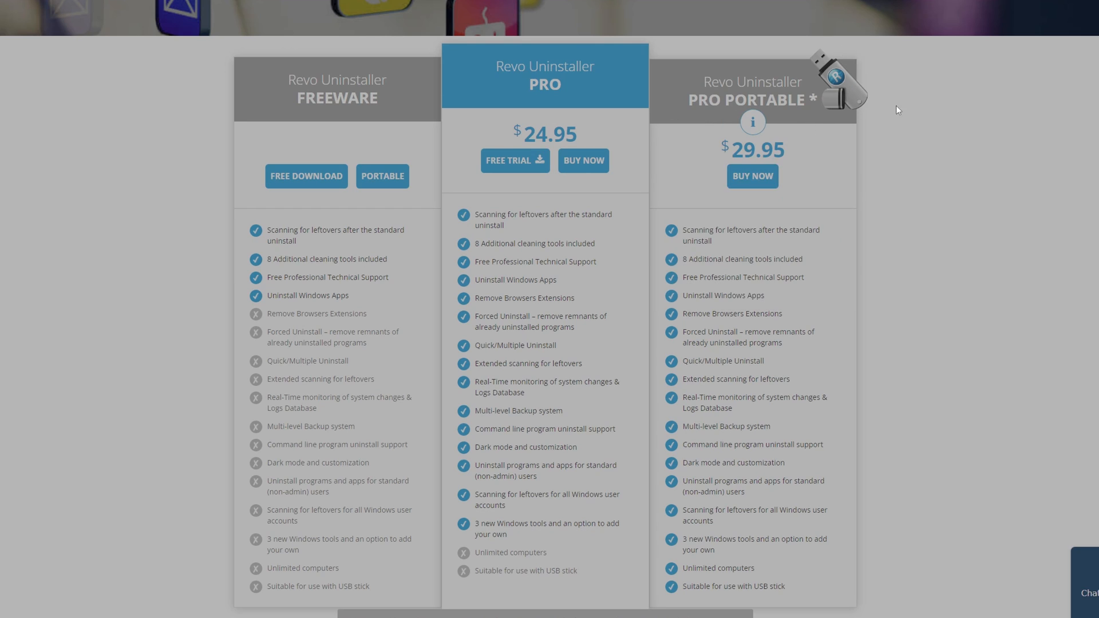
mouse_move(1006, 247)
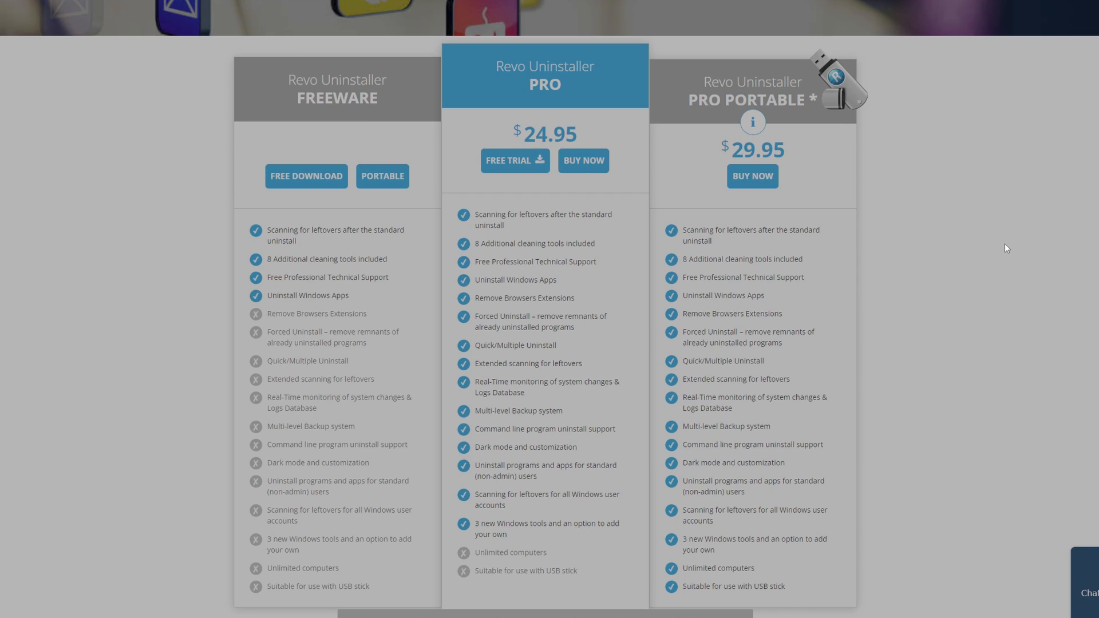
mouse_move(960, 221)
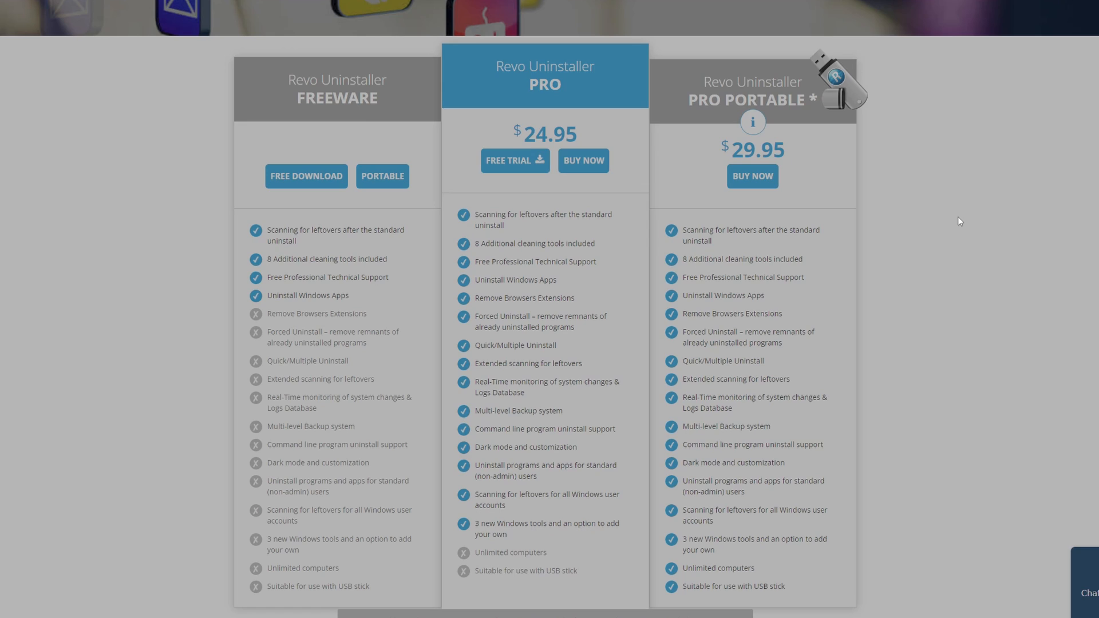
mouse_move(946, 214)
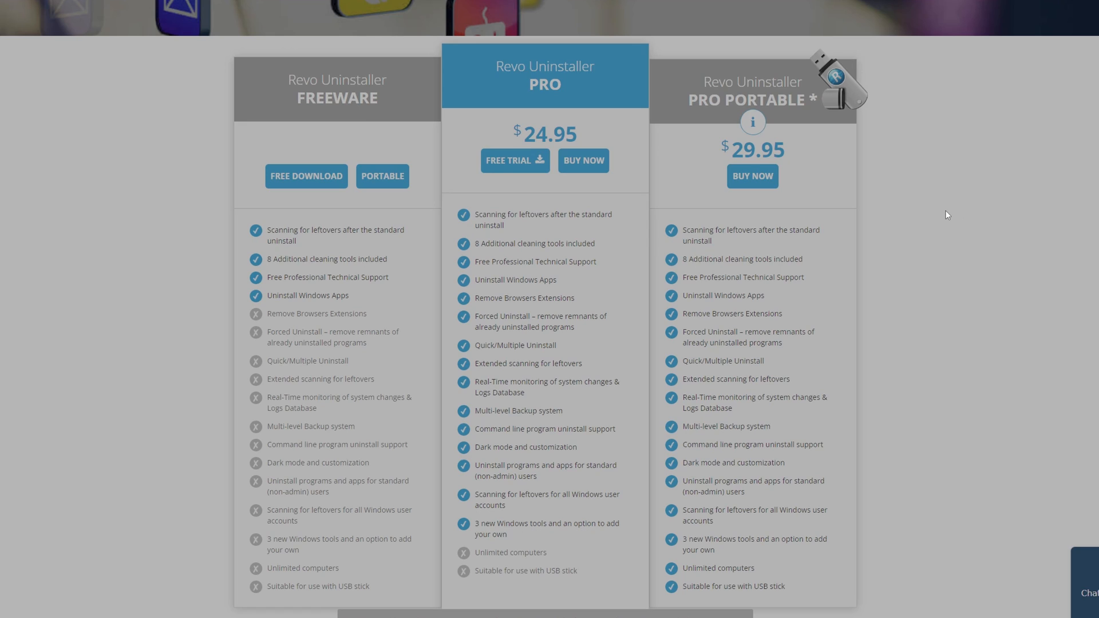
mouse_move(191, 176)
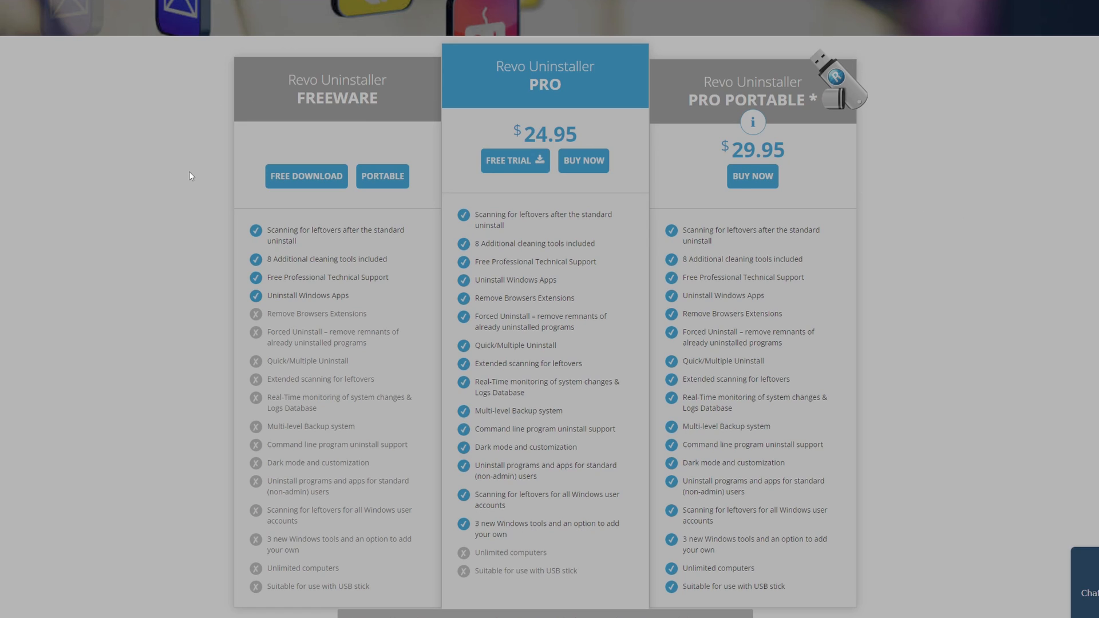
mouse_move(327, 89)
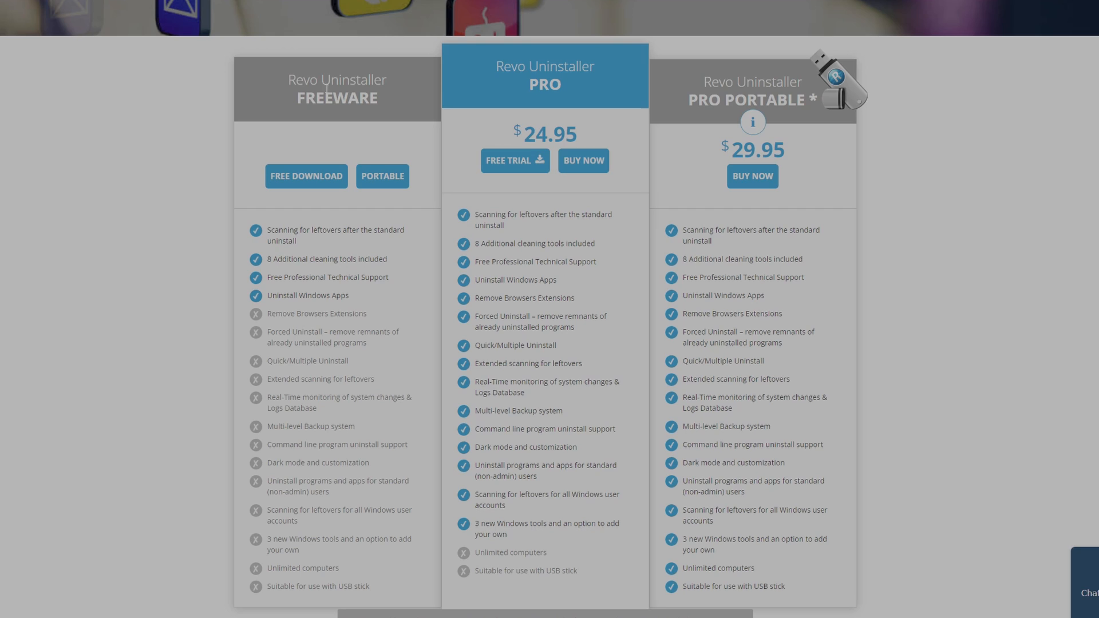
mouse_move(333, 198)
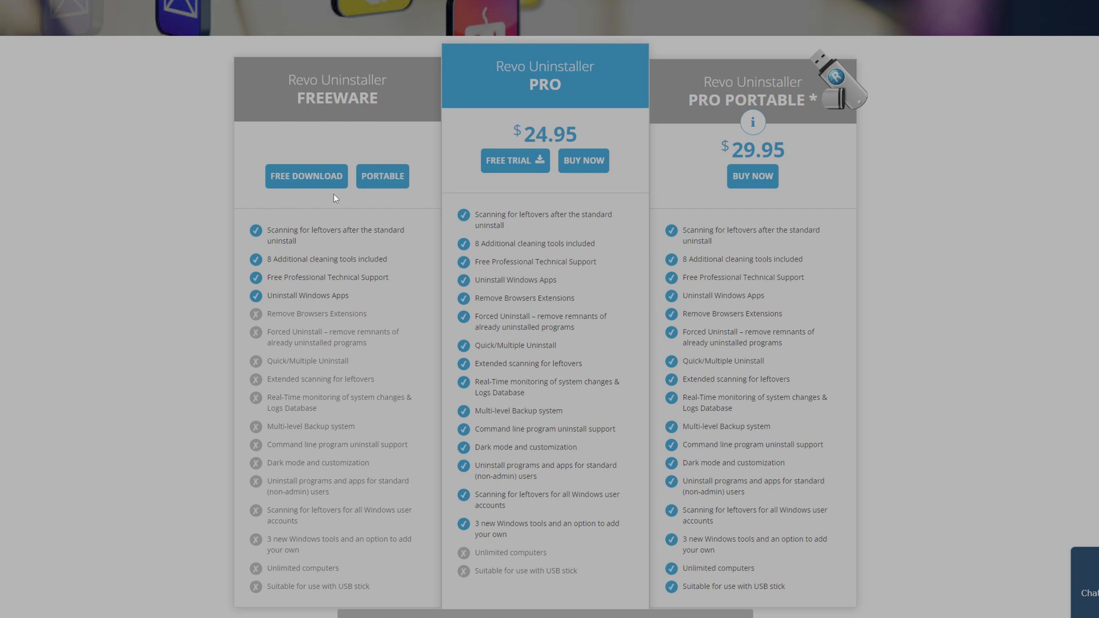
mouse_move(869, 176)
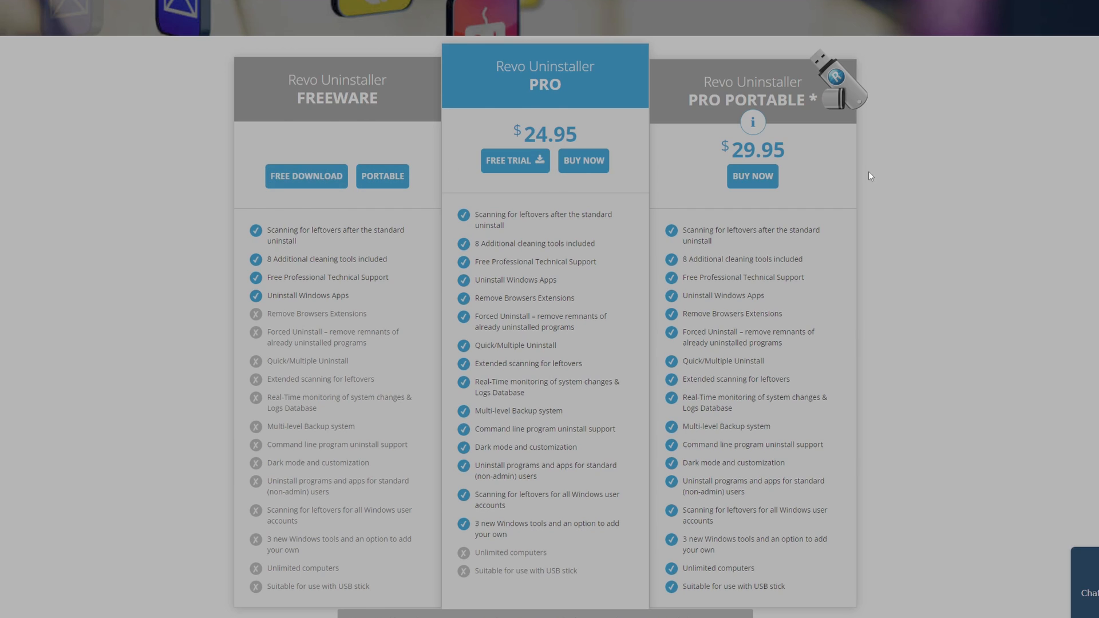
left_click(307, 176)
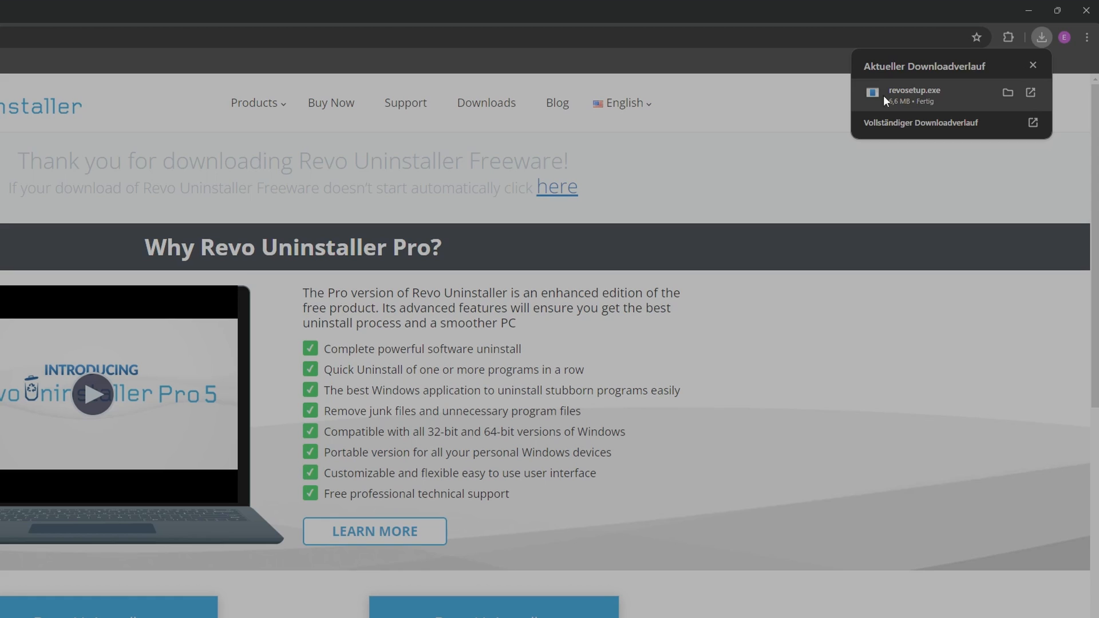
mouse_move(905, 101)
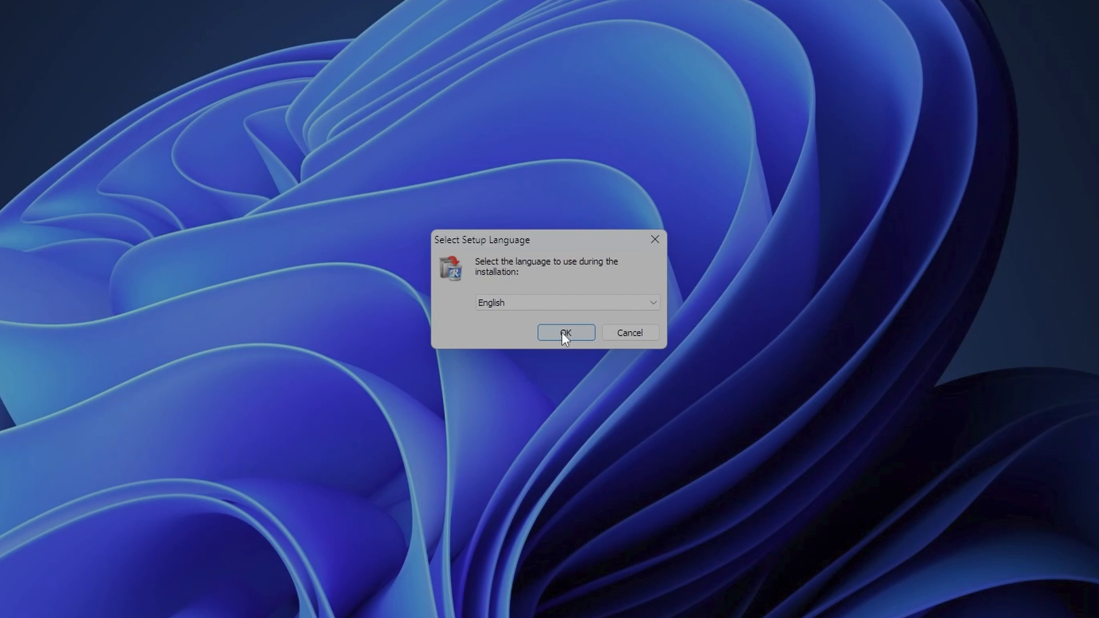
Step: Confirm English as setup language and accept the license agreement
left_click(564, 332)
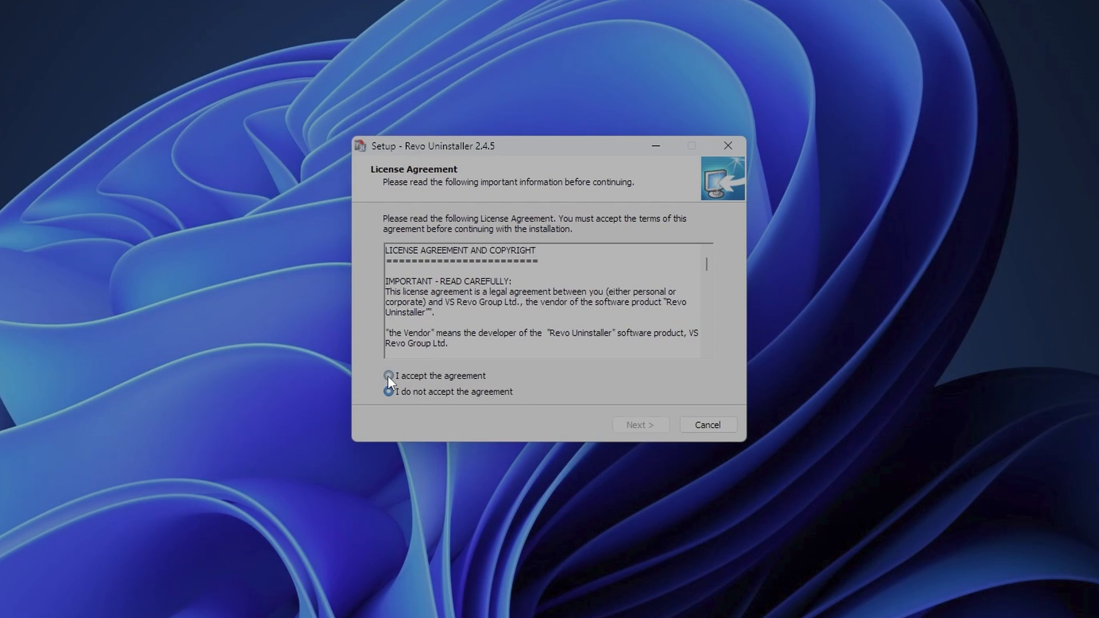
left_click(389, 376)
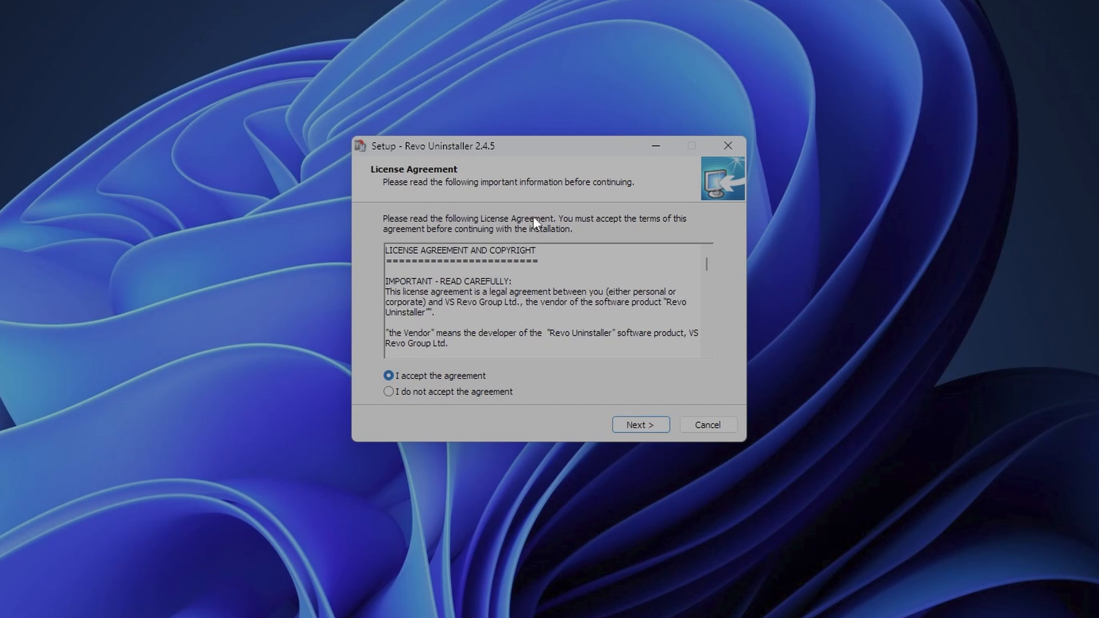
left_click(639, 423)
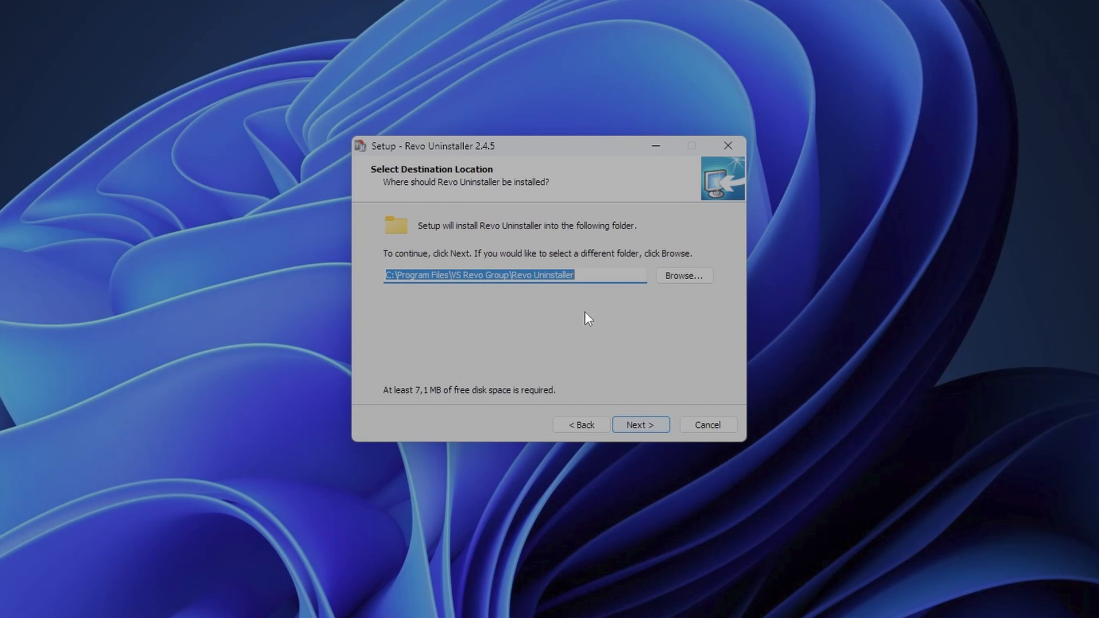
mouse_move(491, 308)
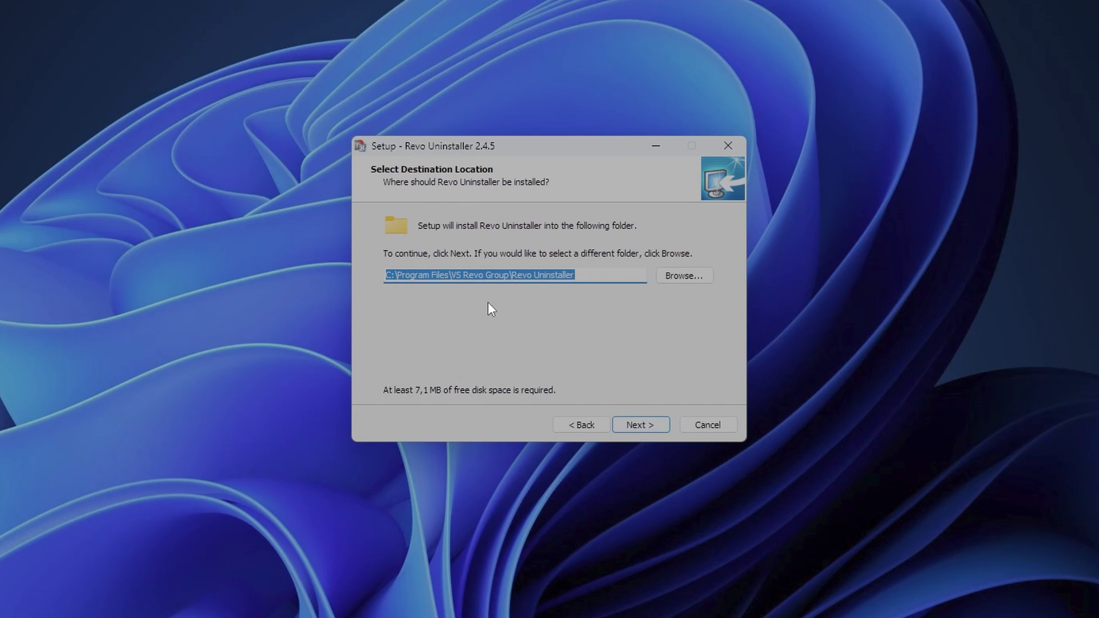
mouse_move(528, 336)
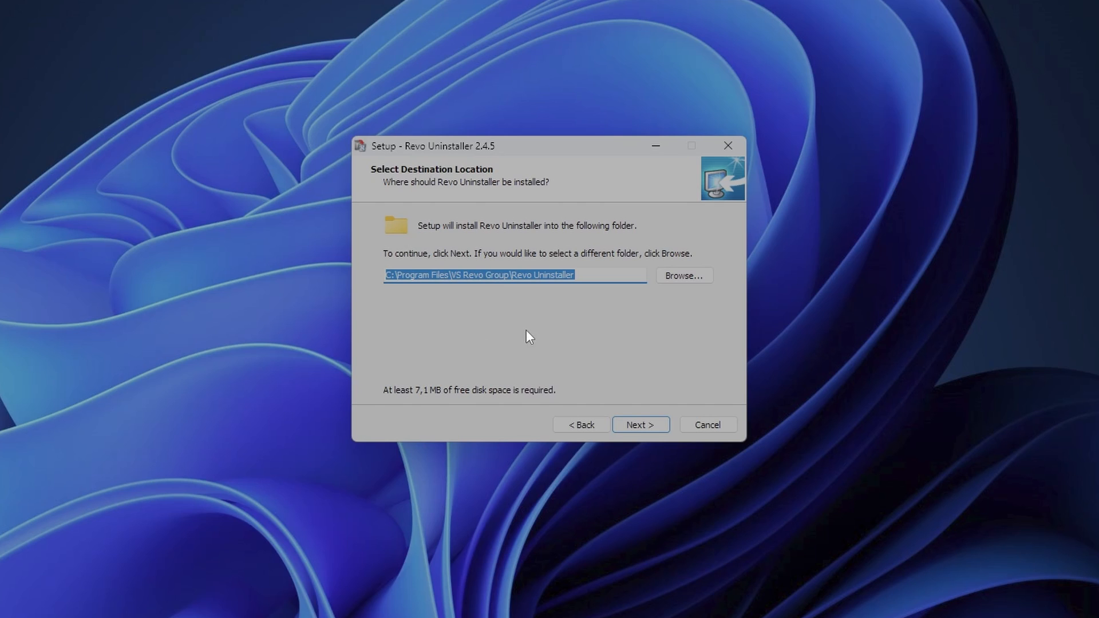
left_click(639, 424)
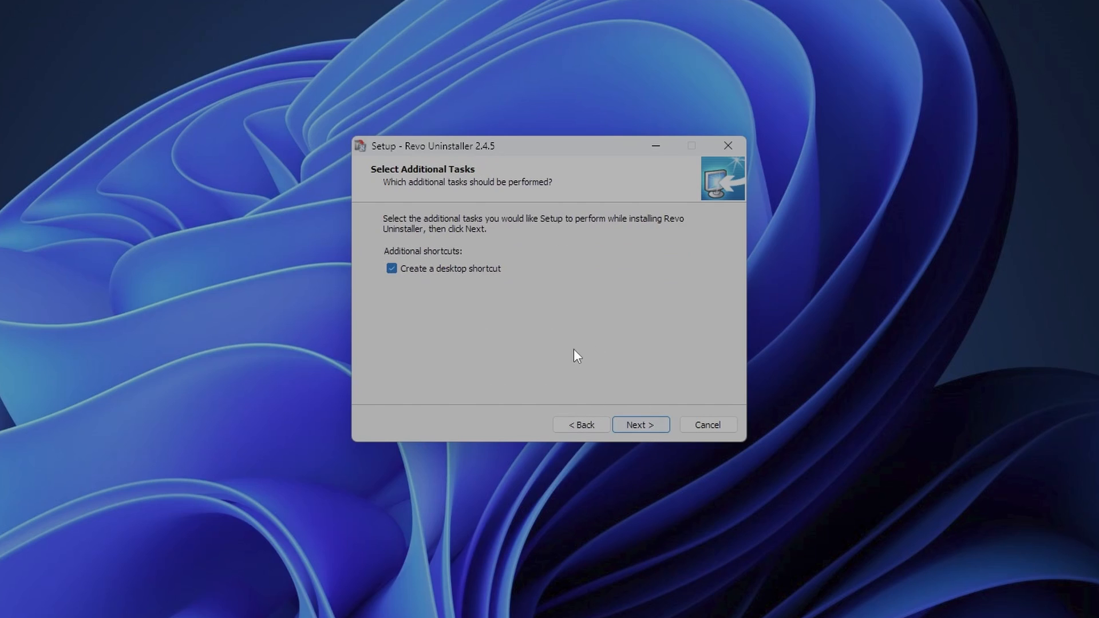
mouse_move(442, 361)
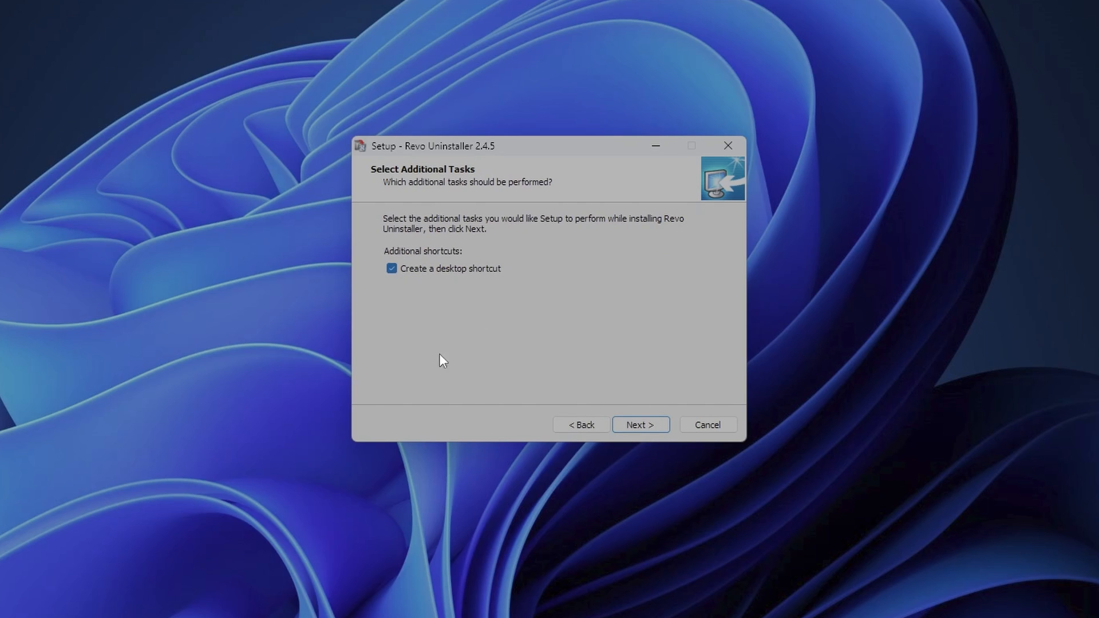
mouse_move(639, 424)
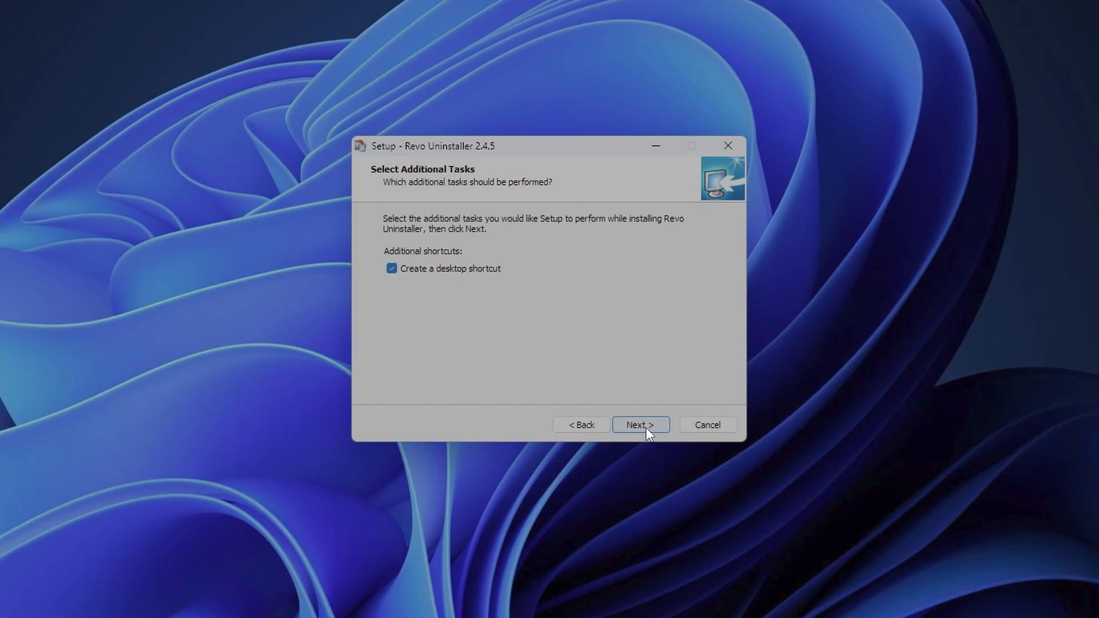
Step: Install Revo Uninstaller with a desktop shortcut and launch it when setup finishes
left_click(639, 424)
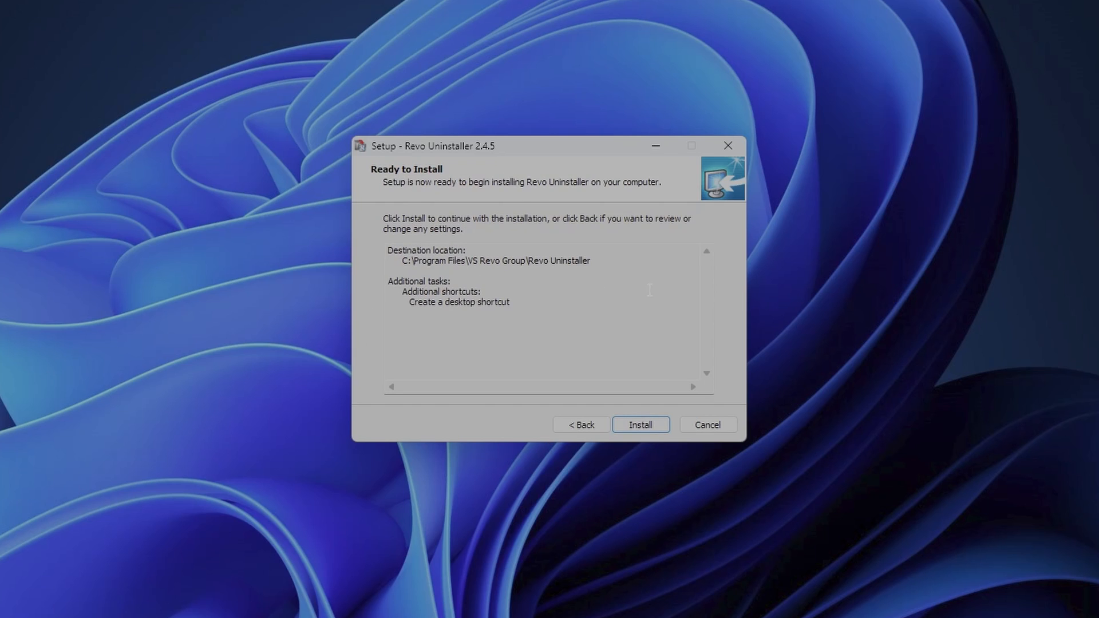
left_click(639, 424)
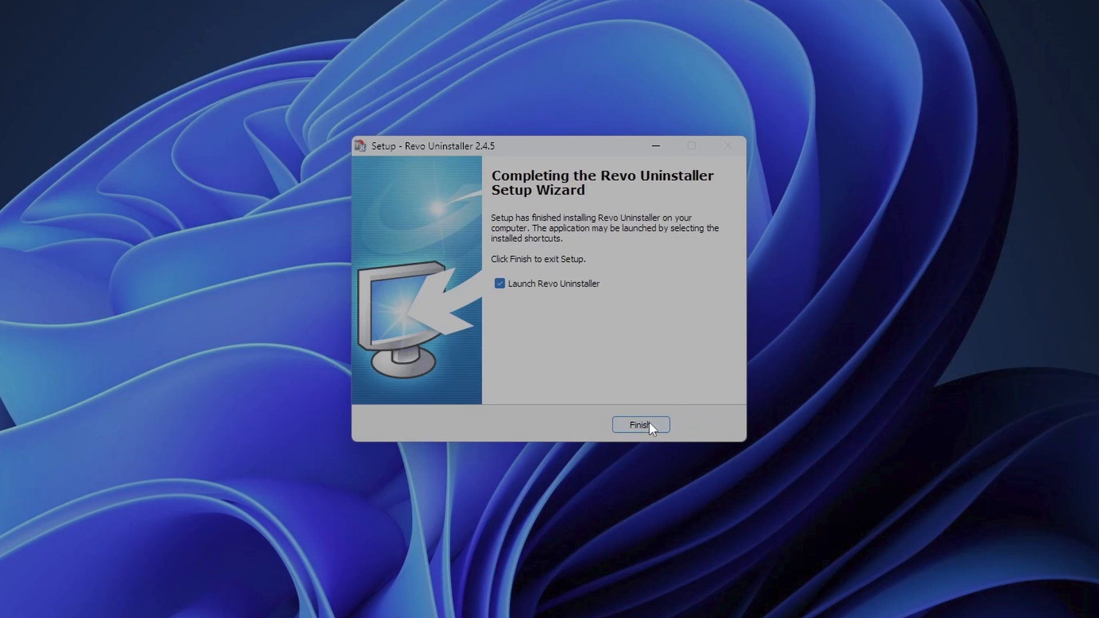
mouse_move(604, 353)
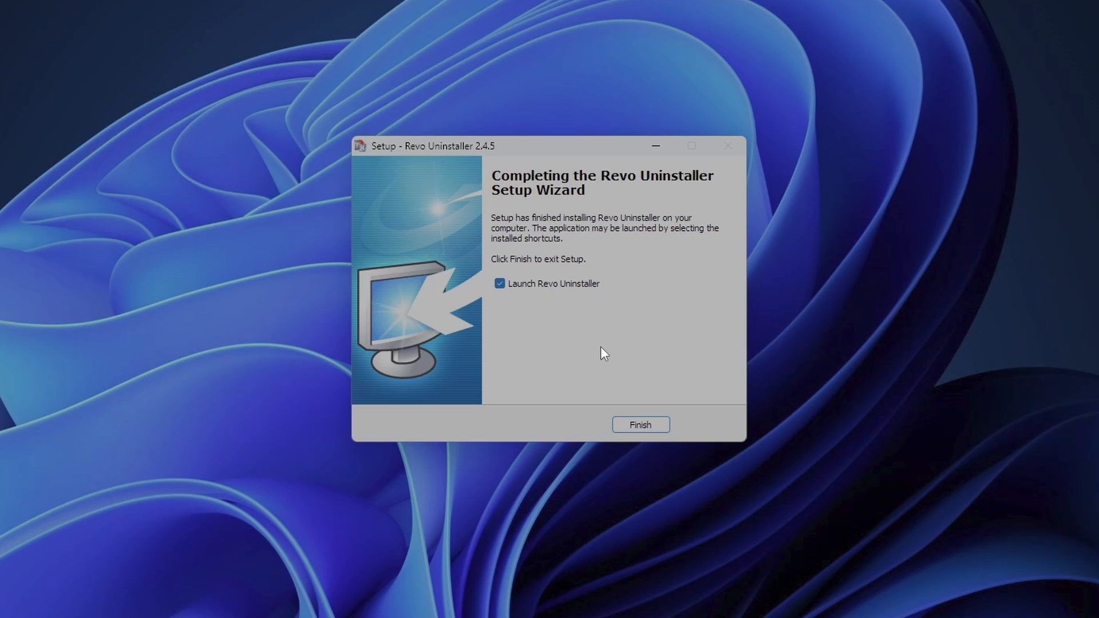
mouse_move(629, 411)
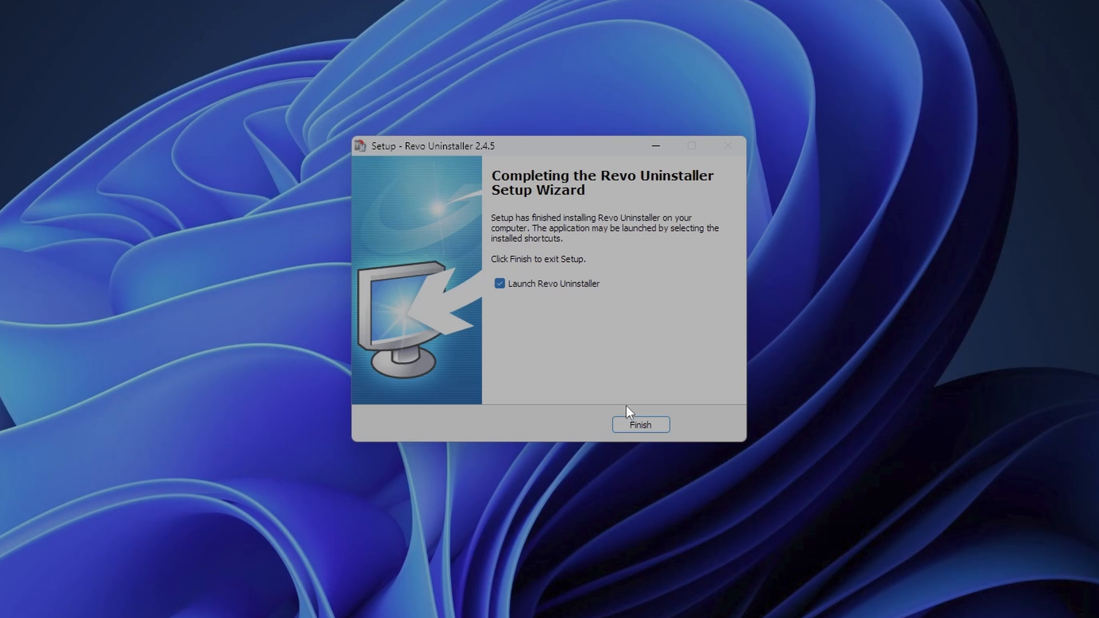
left_click(639, 425)
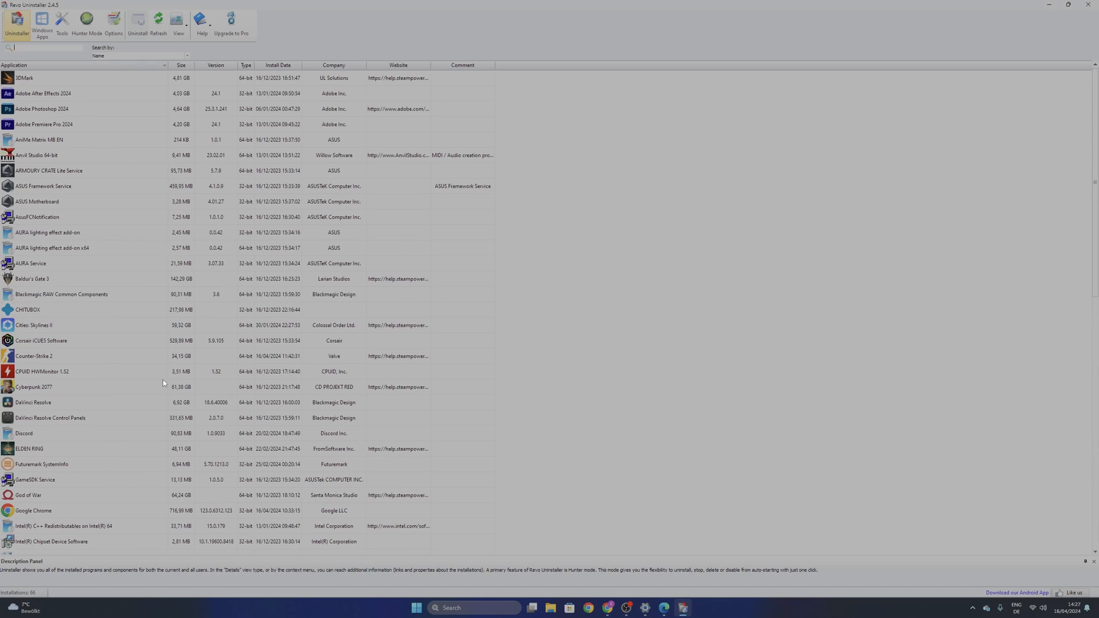
Step: Browse the installed programs list, then switch to the Windows Apps list
scroll("down", 3)
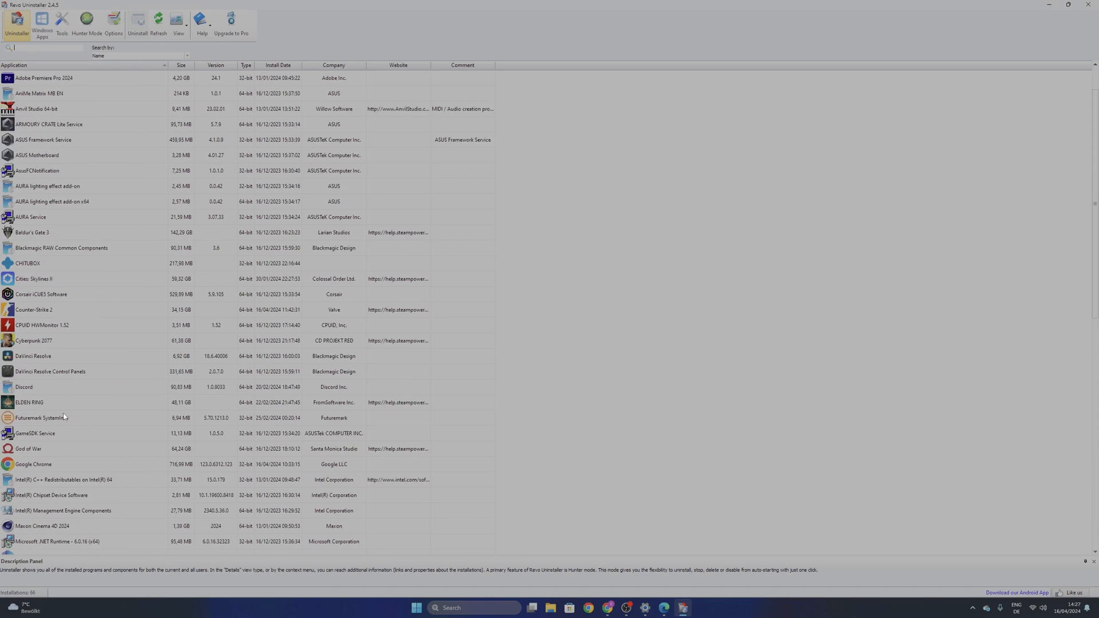
scroll("up", 3)
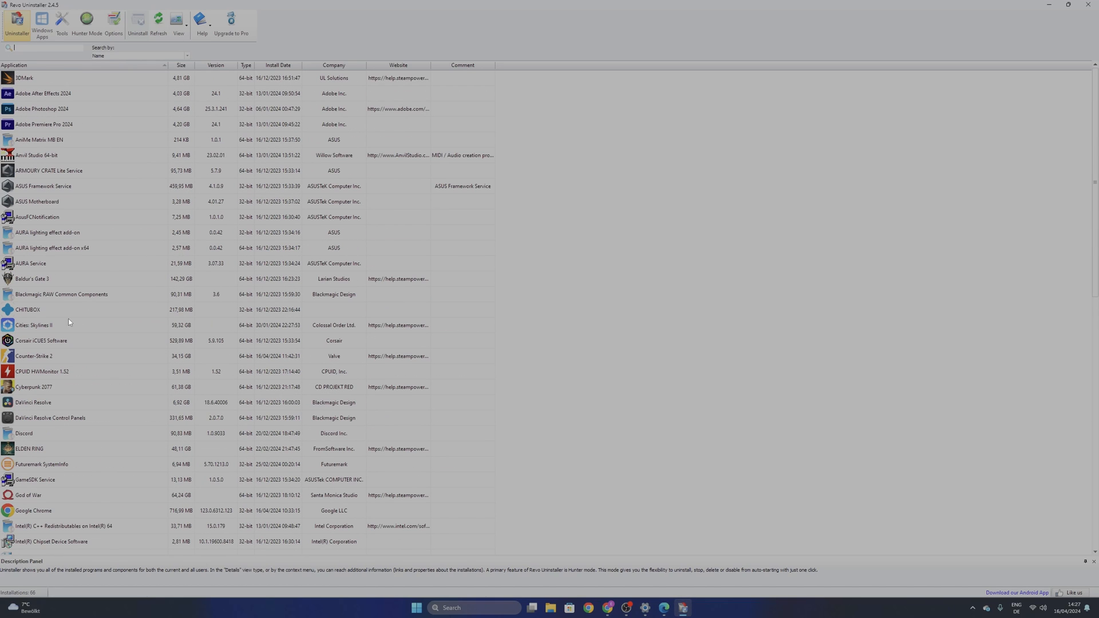
left_click(41, 24)
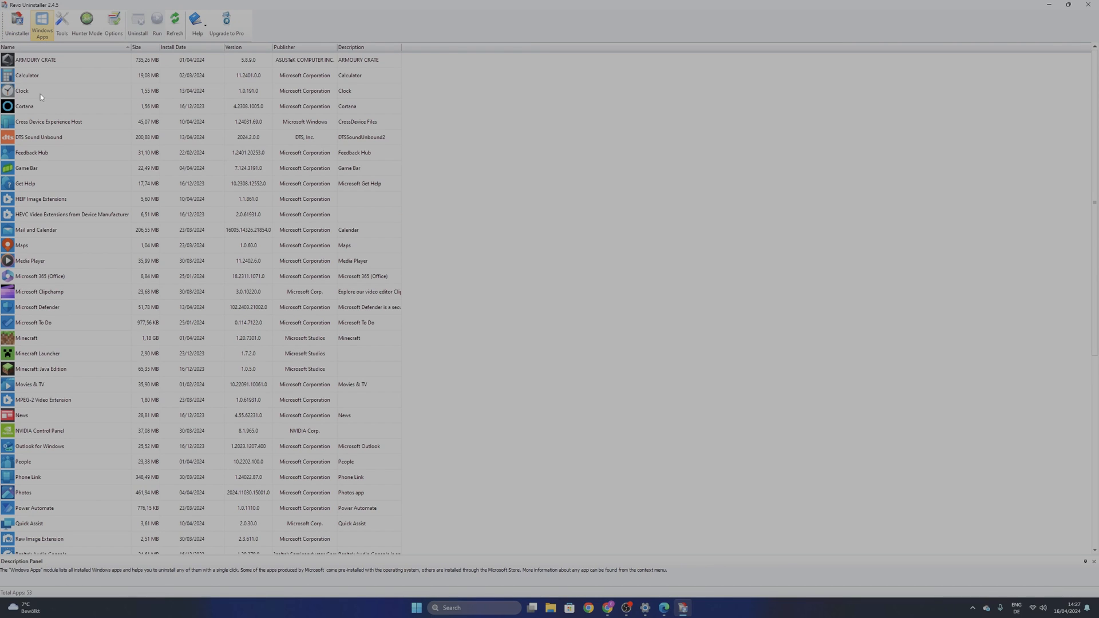
mouse_move(71, 128)
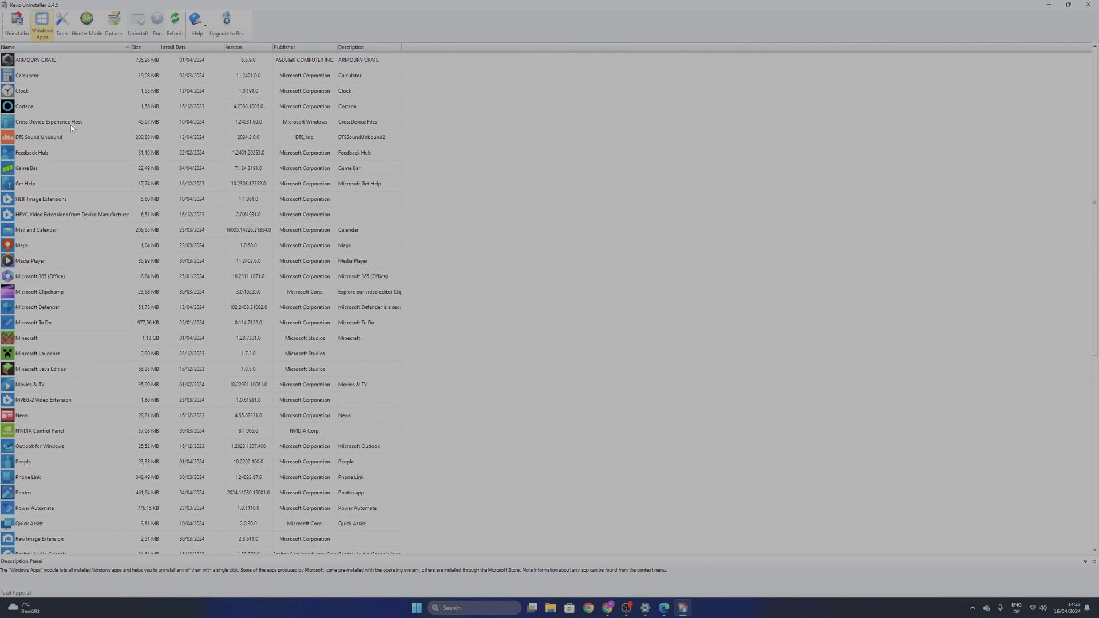
Step: Go to the Tools section and choose the Junk Files Cleaner
left_click(62, 23)
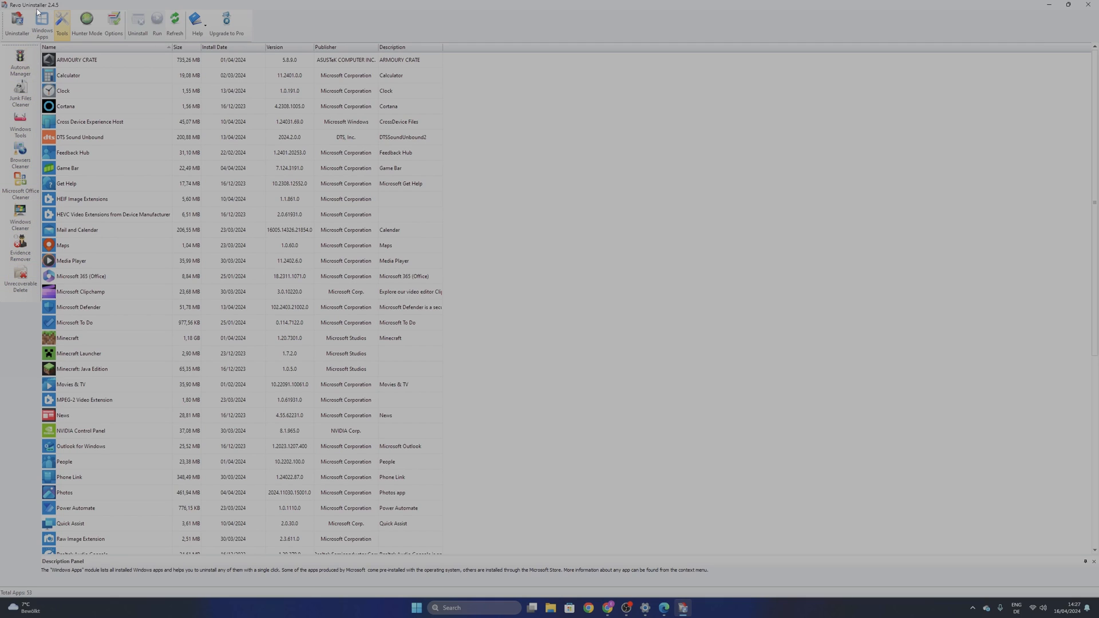
mouse_move(21, 63)
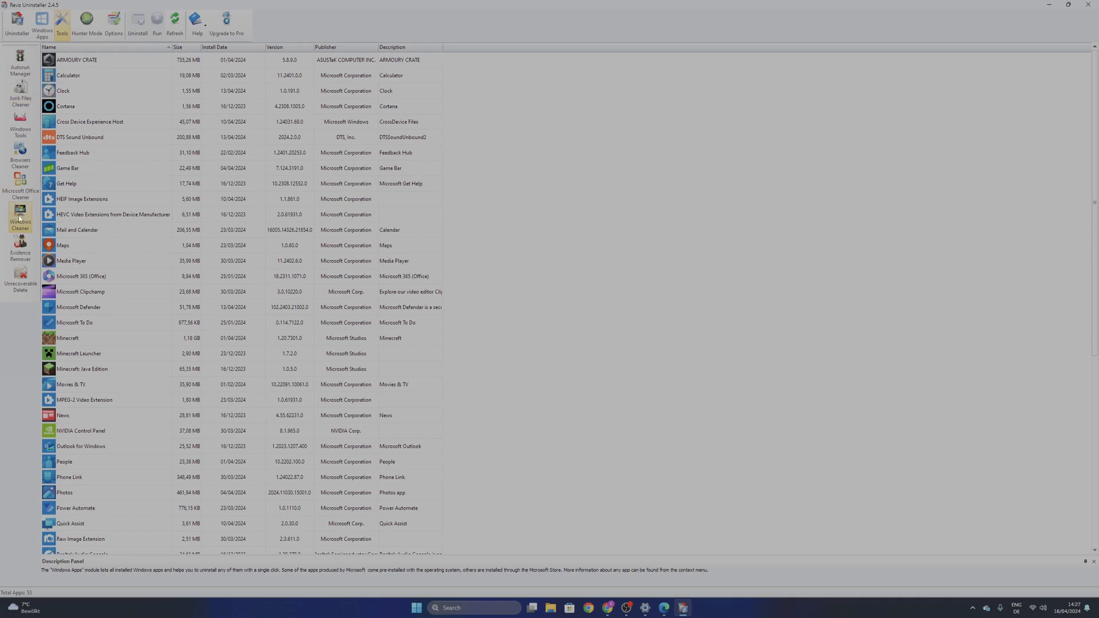
mouse_move(38, 79)
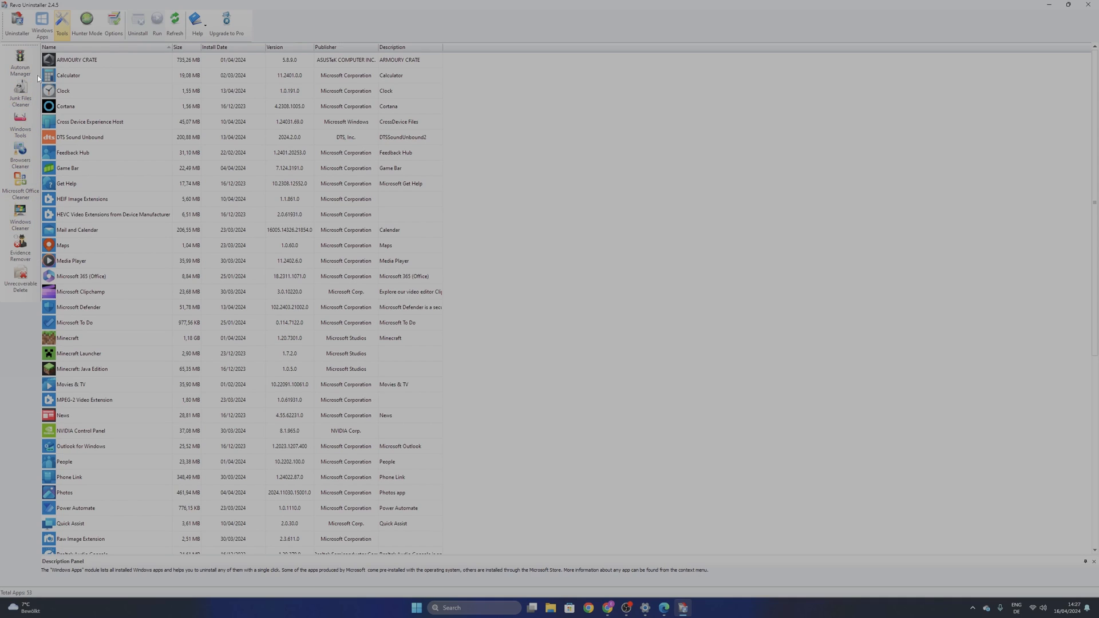
left_click(21, 92)
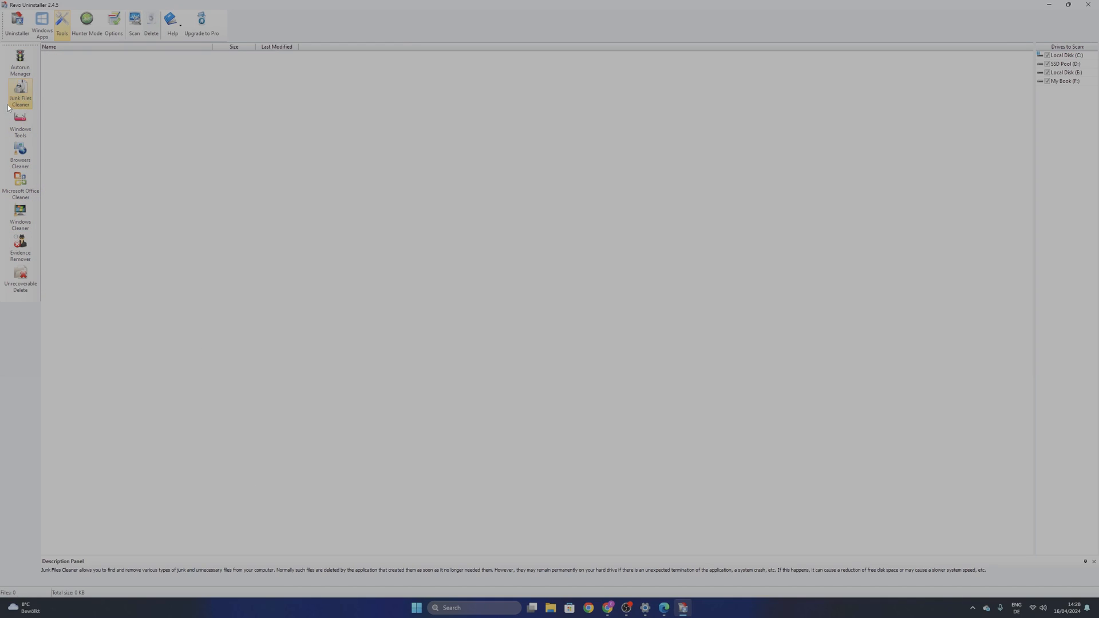
Step: Scan the drives for junk files, review the found logs and temp files, then return to the Uninstaller list
left_click(133, 23)
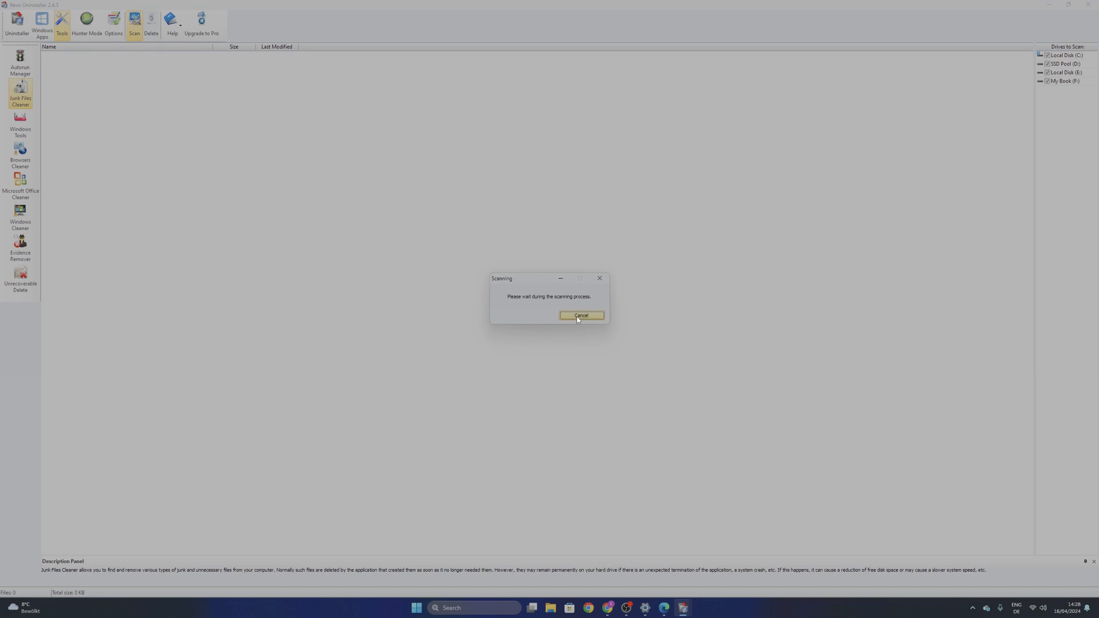
mouse_move(494, 253)
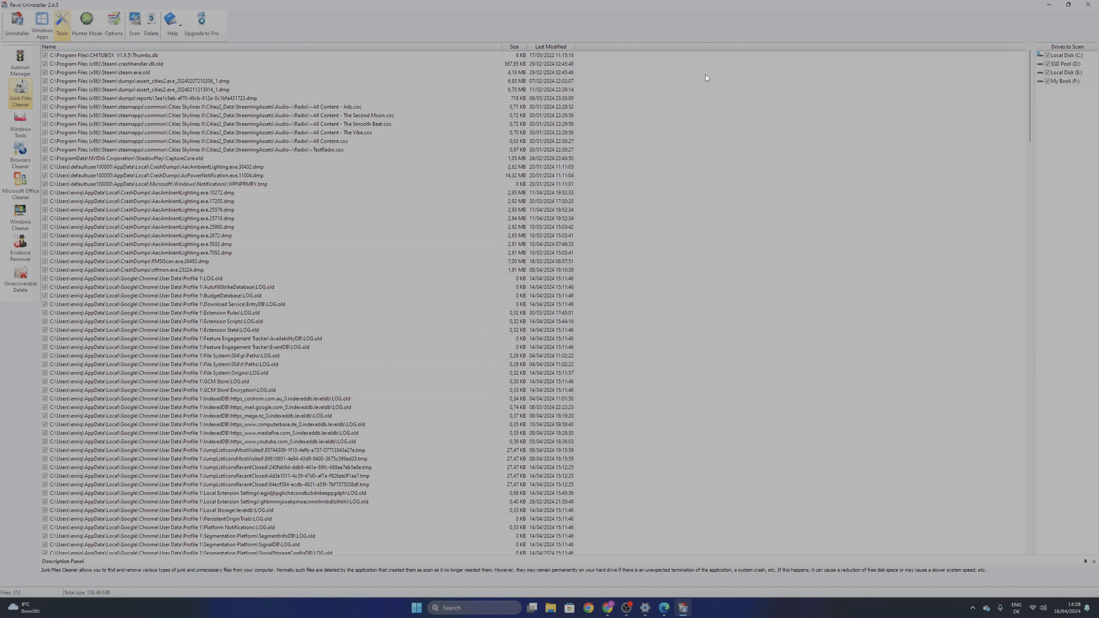
mouse_move(454, 133)
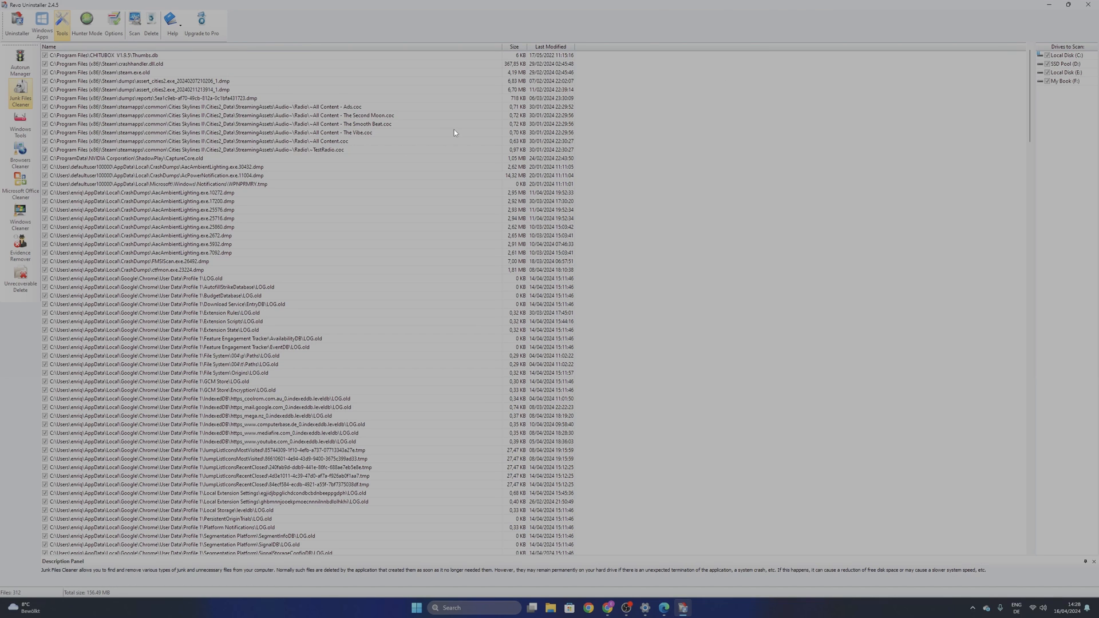
mouse_move(376, 127)
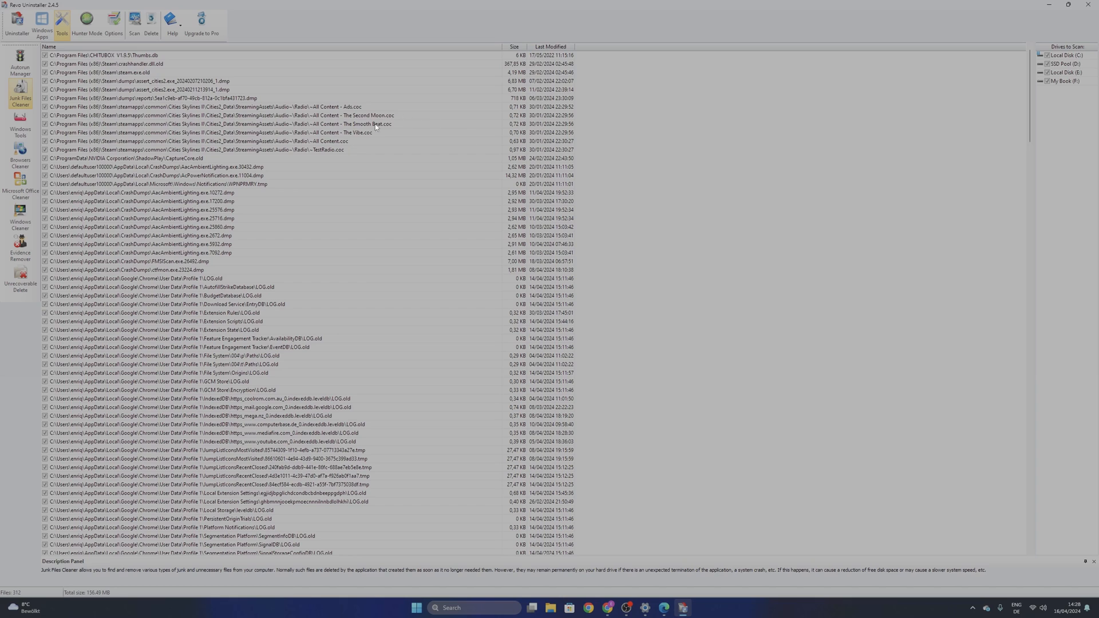
mouse_move(363, 240)
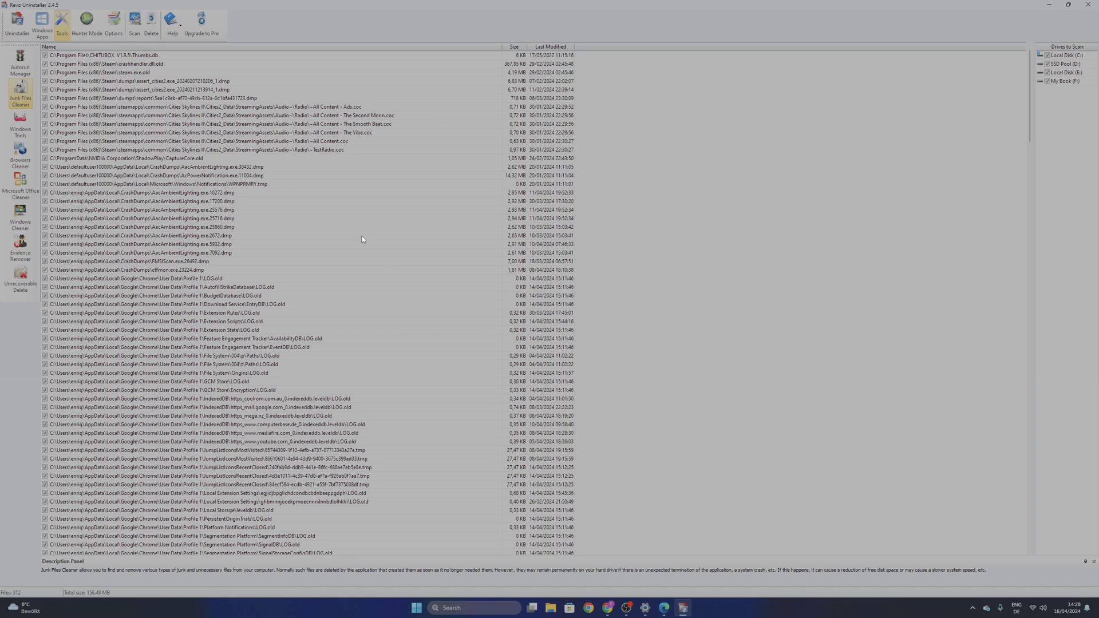
scroll("down", 3)
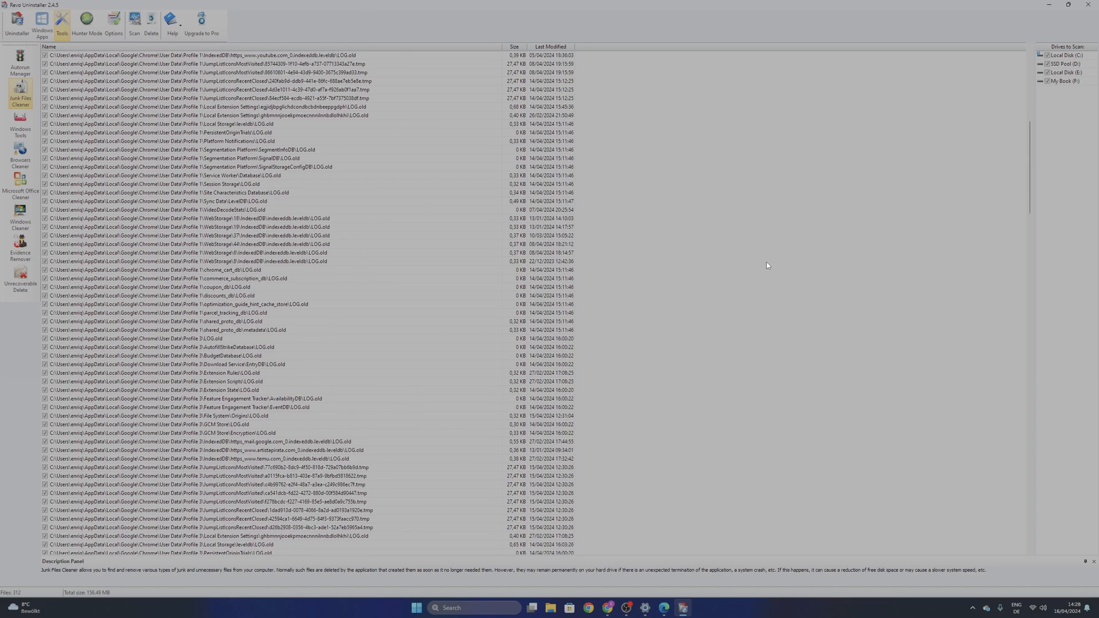
scroll("down", 3)
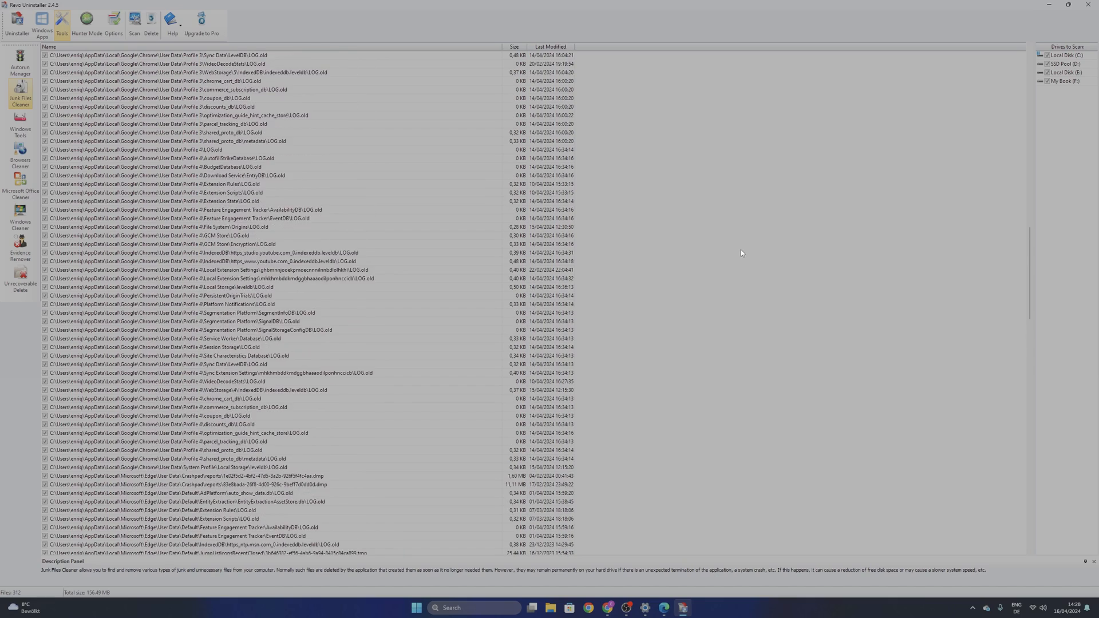
scroll("up", 3)
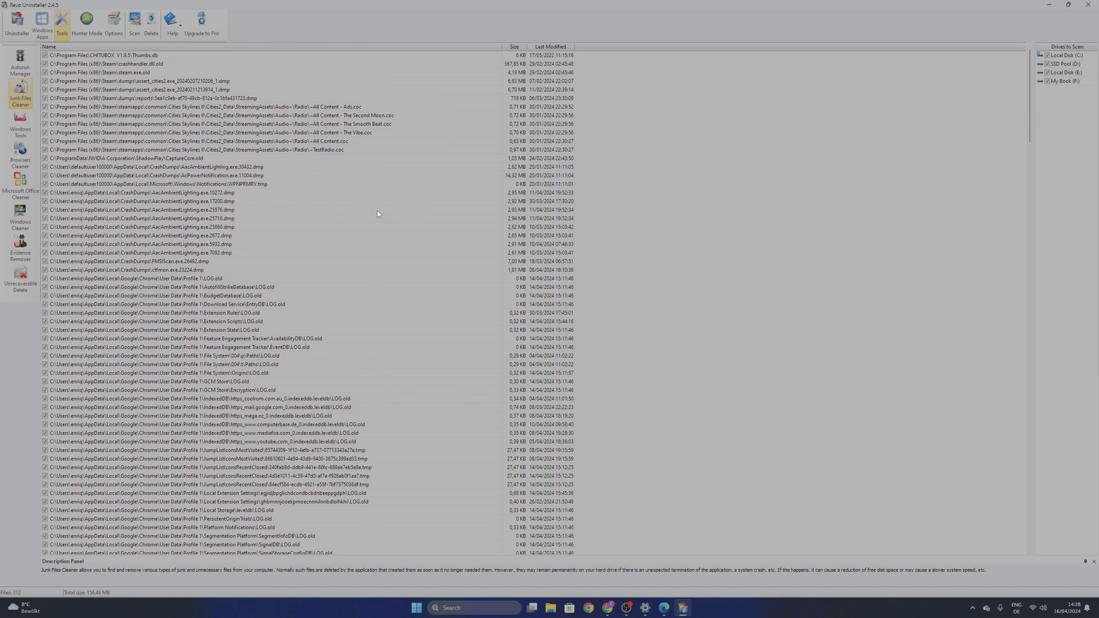
left_click(15, 20)
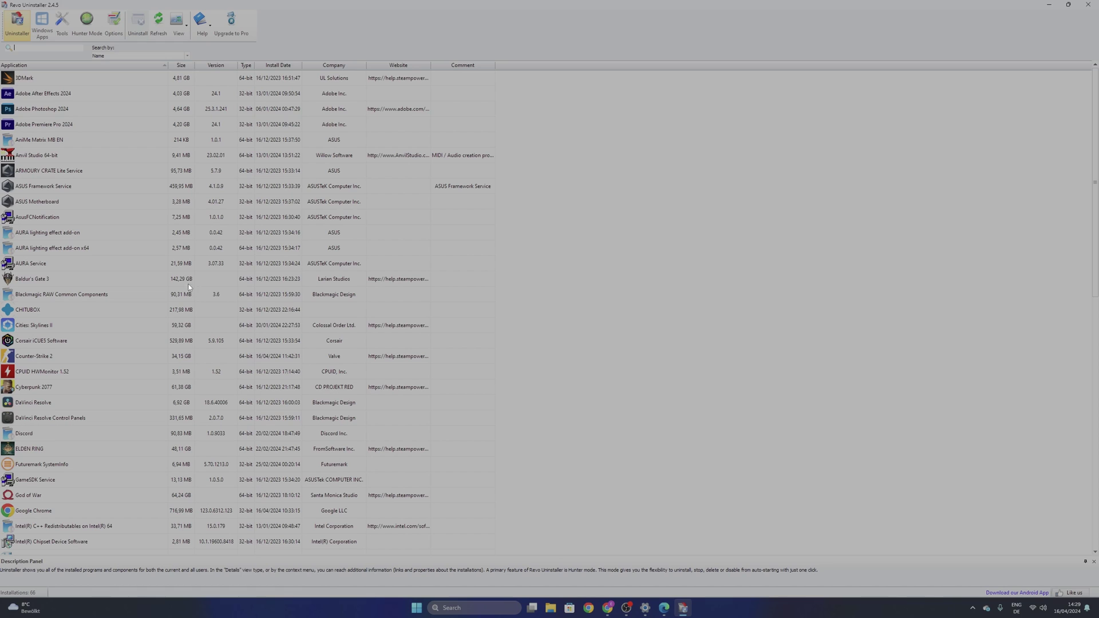
mouse_move(105, 243)
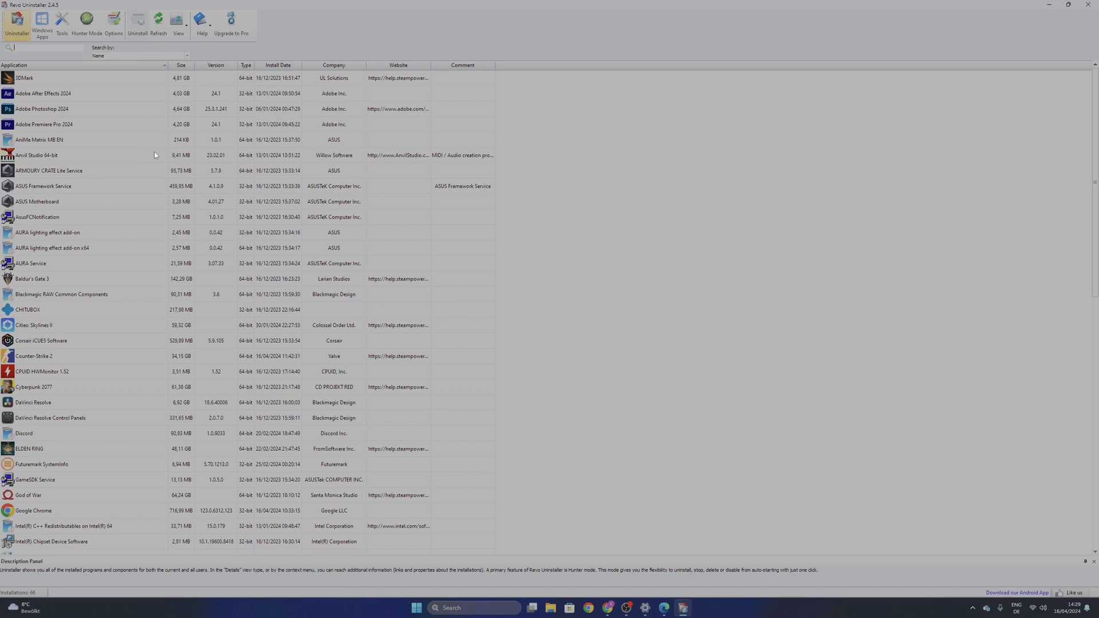
Step: Select Anvil Studio 64-bit in the installed programs list
left_click(36, 155)
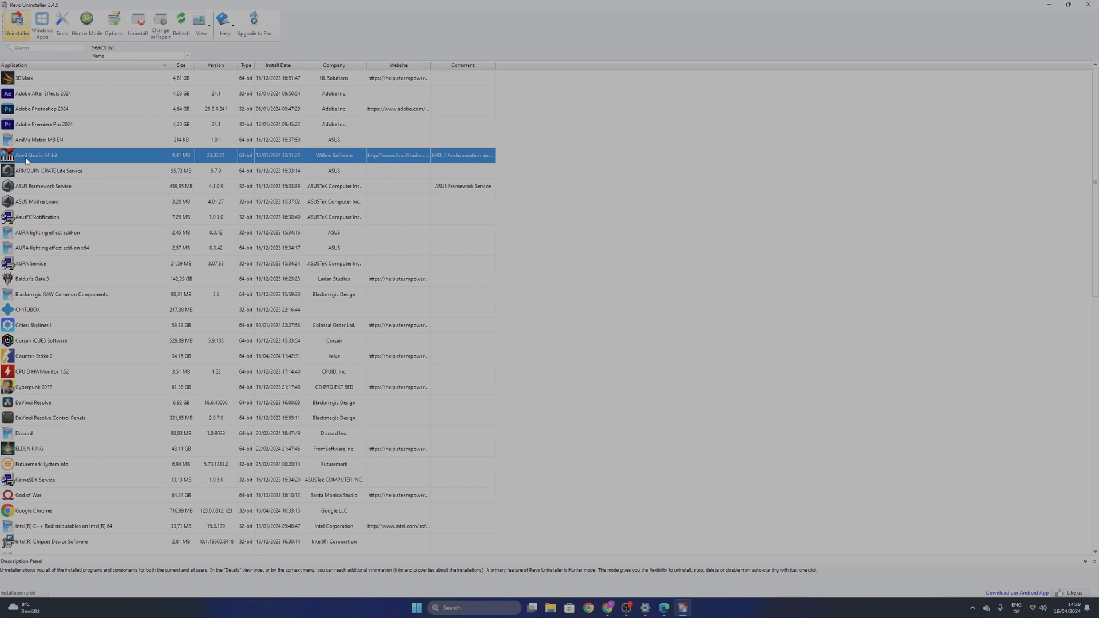
mouse_move(58, 159)
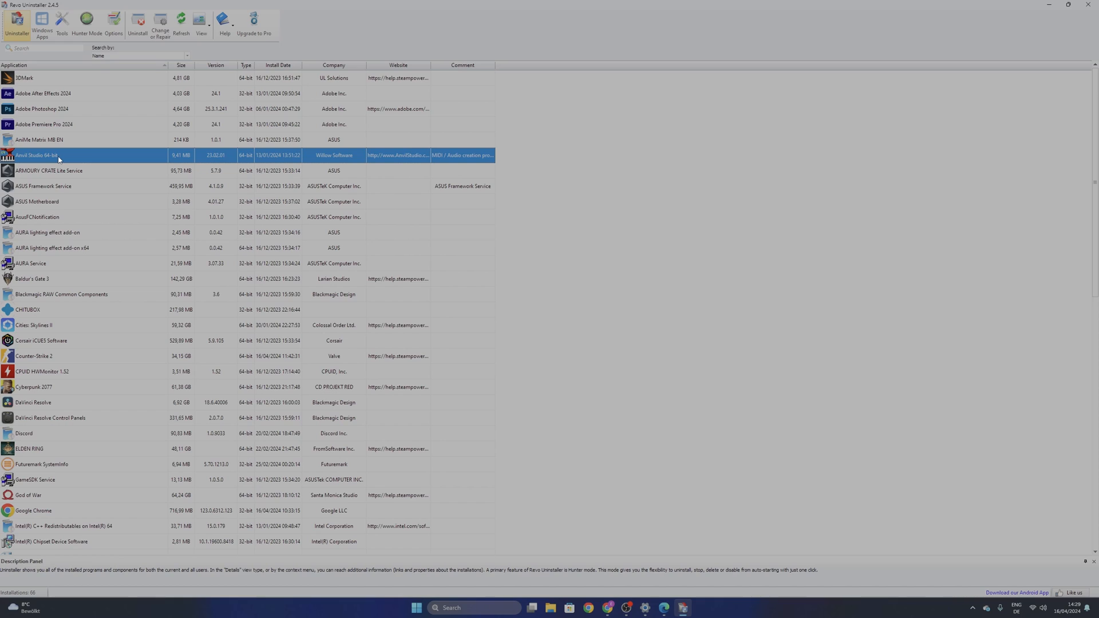
mouse_move(137, 22)
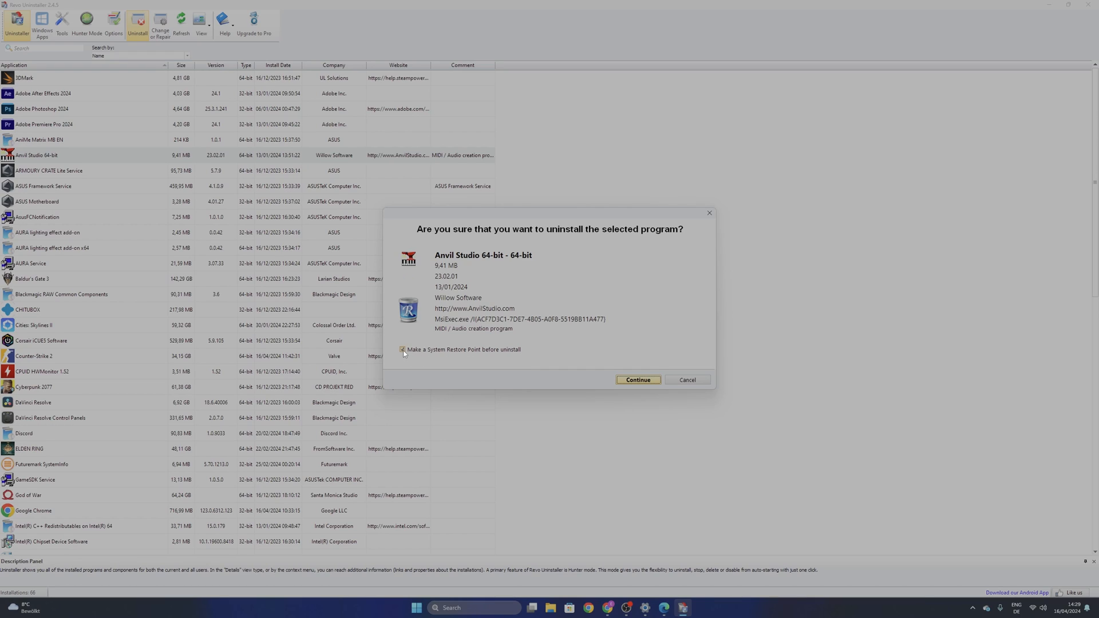
Step: Uninstall Anvil Studio without a restore point using its own uninstaller and dismiss the success notice
left_click(403, 349)
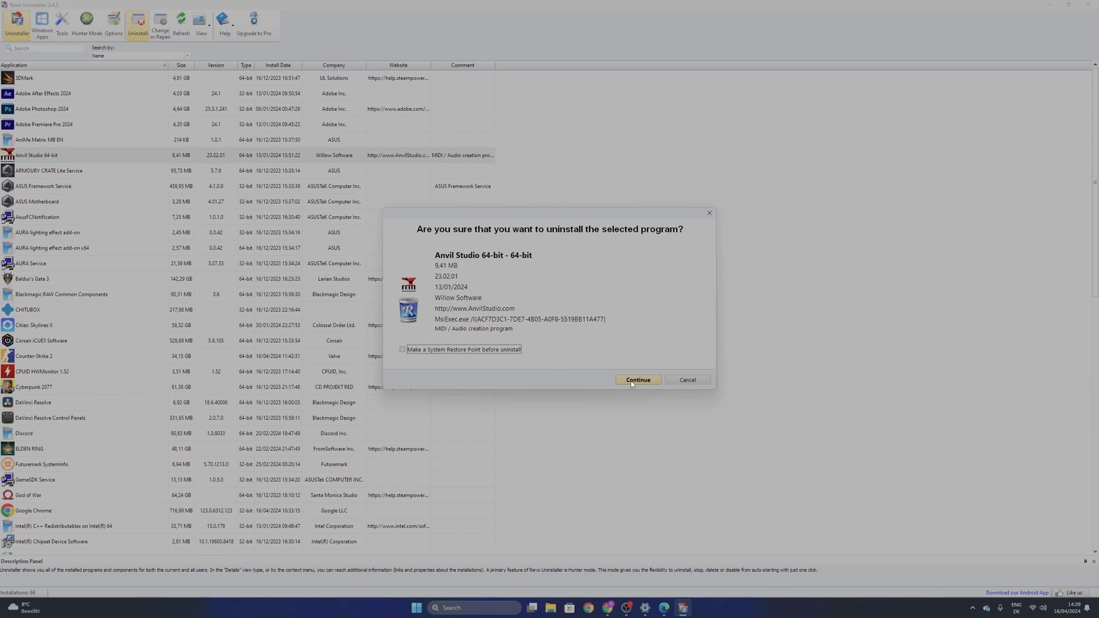
left_click(638, 379)
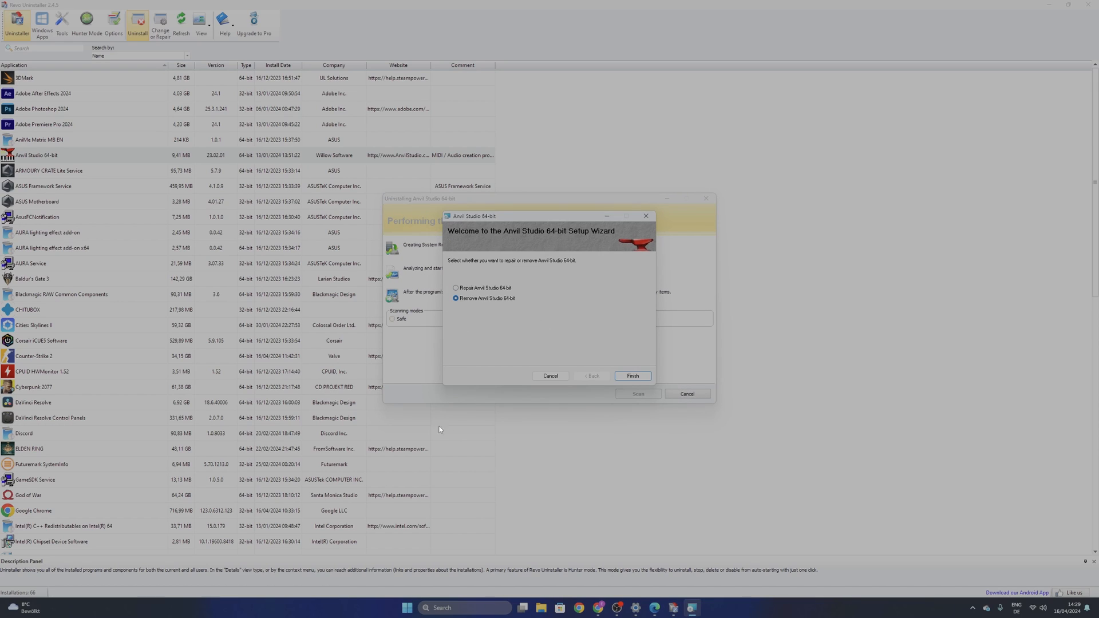
left_click(631, 376)
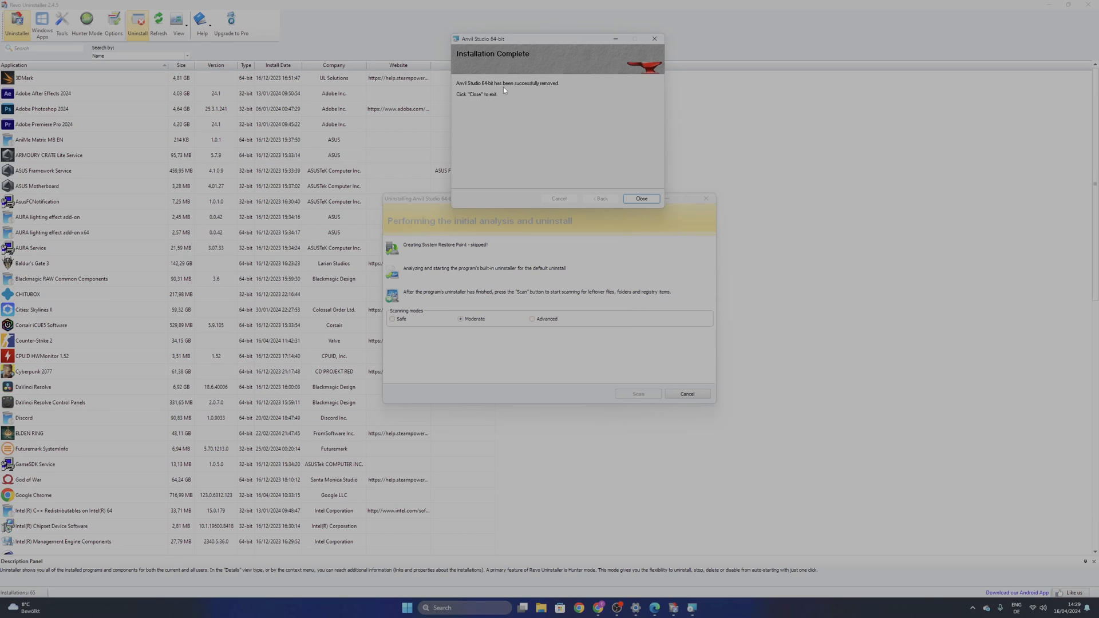
left_click(640, 198)
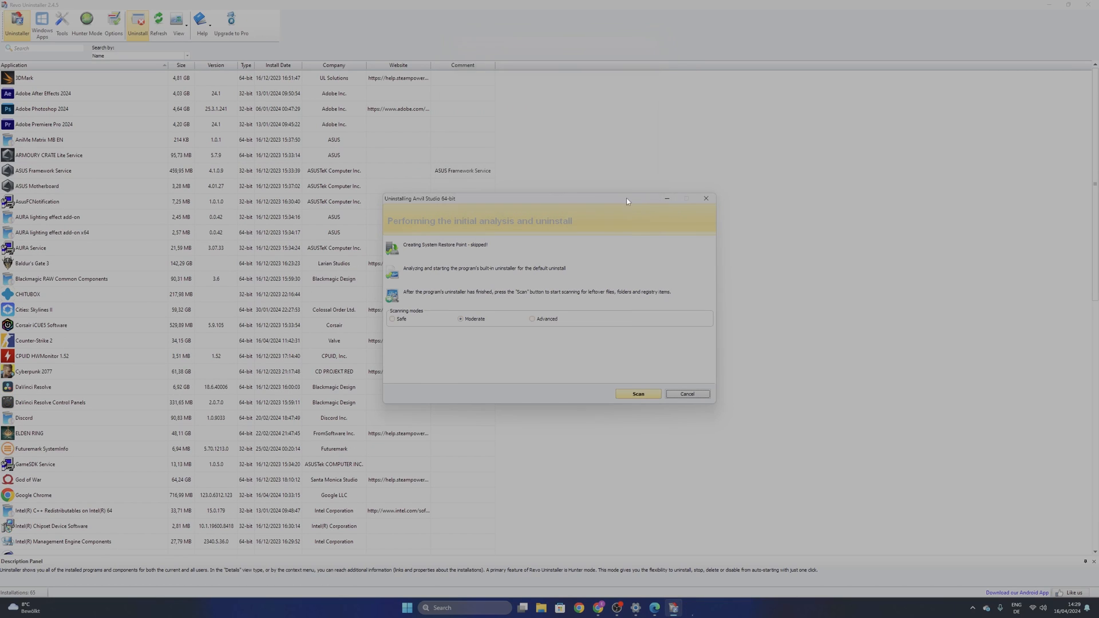
mouse_move(510, 241)
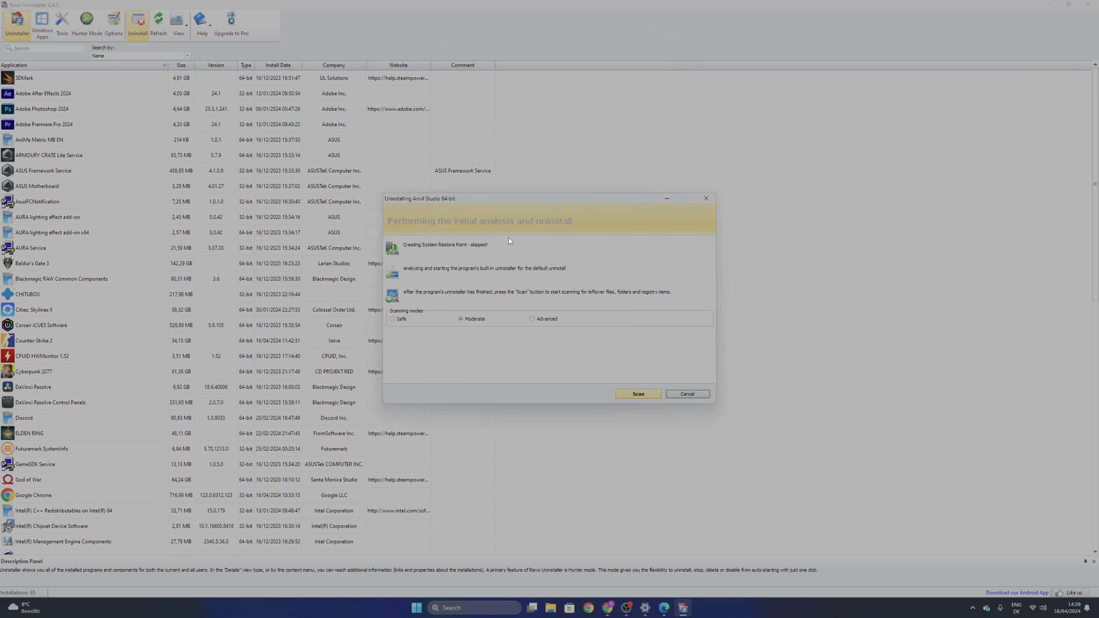
mouse_move(645, 400)
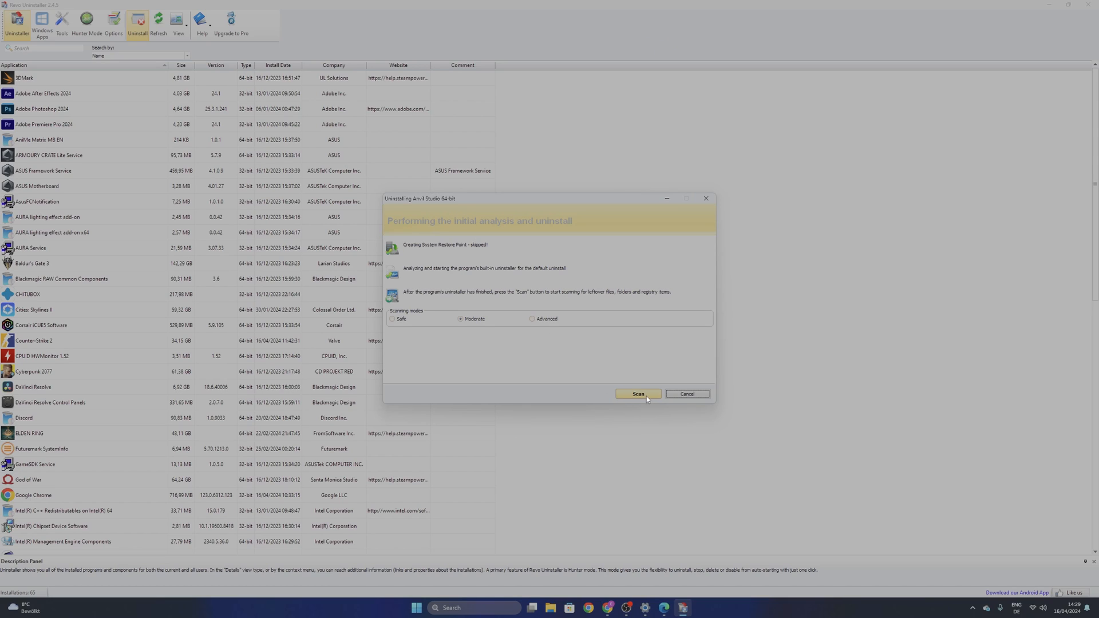
Step: Scan for Anvil Studio leftovers and review the found registry items, including the astudio2.exe value
left_click(638, 394)
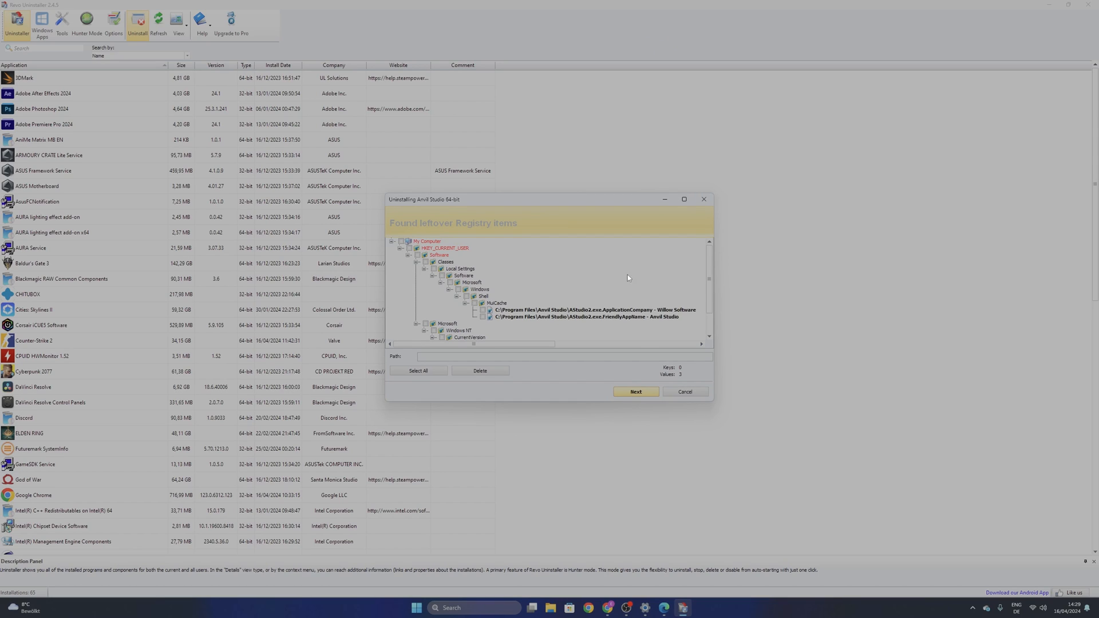
mouse_move(579, 275)
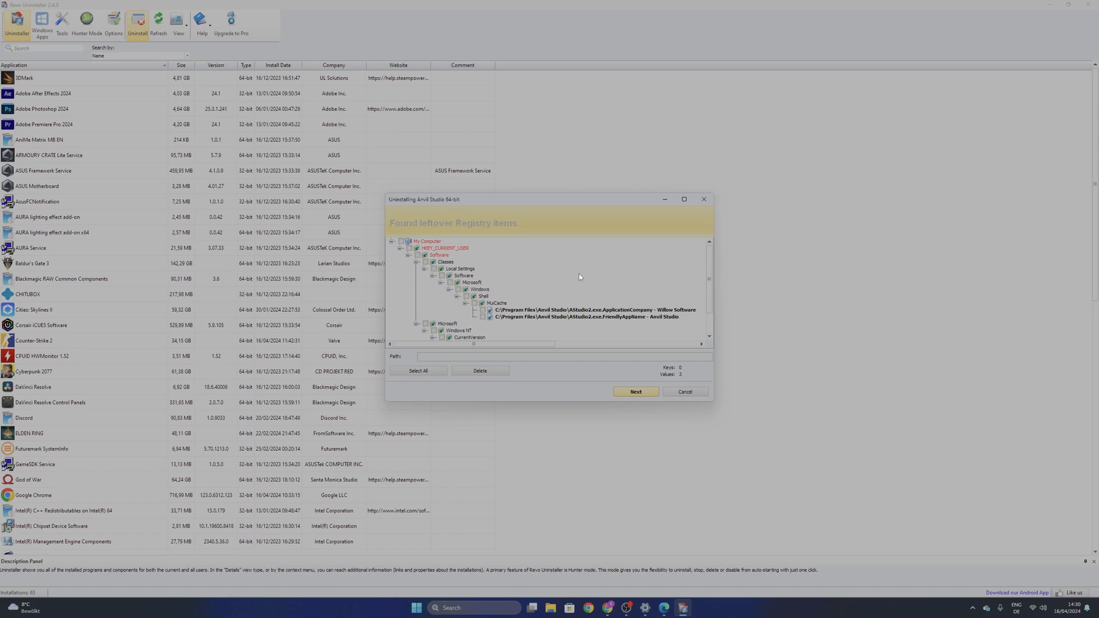
scroll("down", 3)
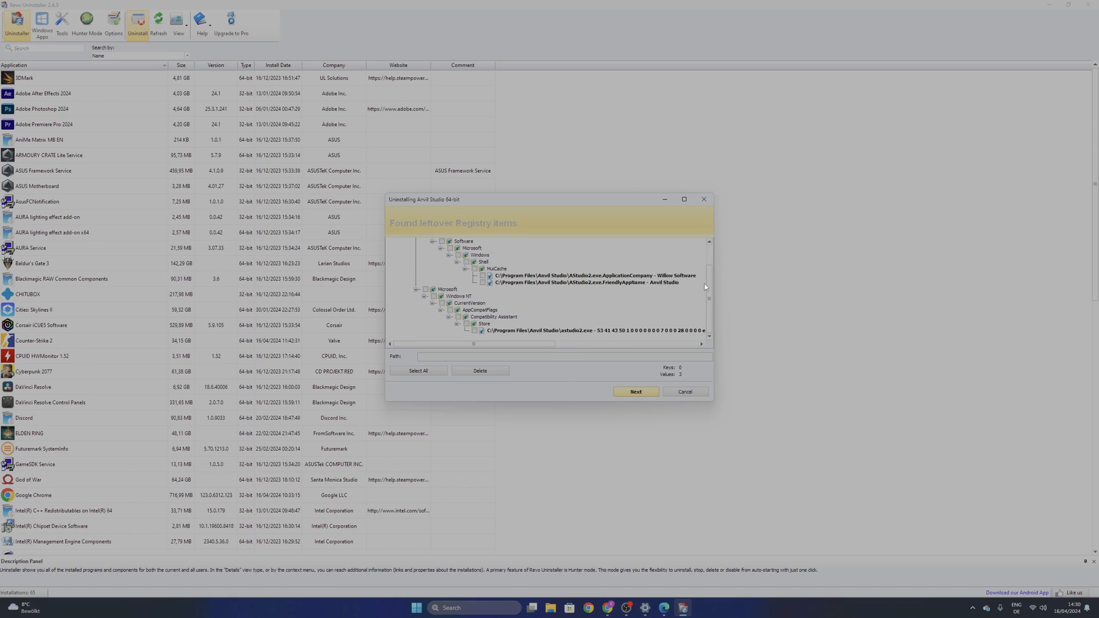
mouse_move(666, 301)
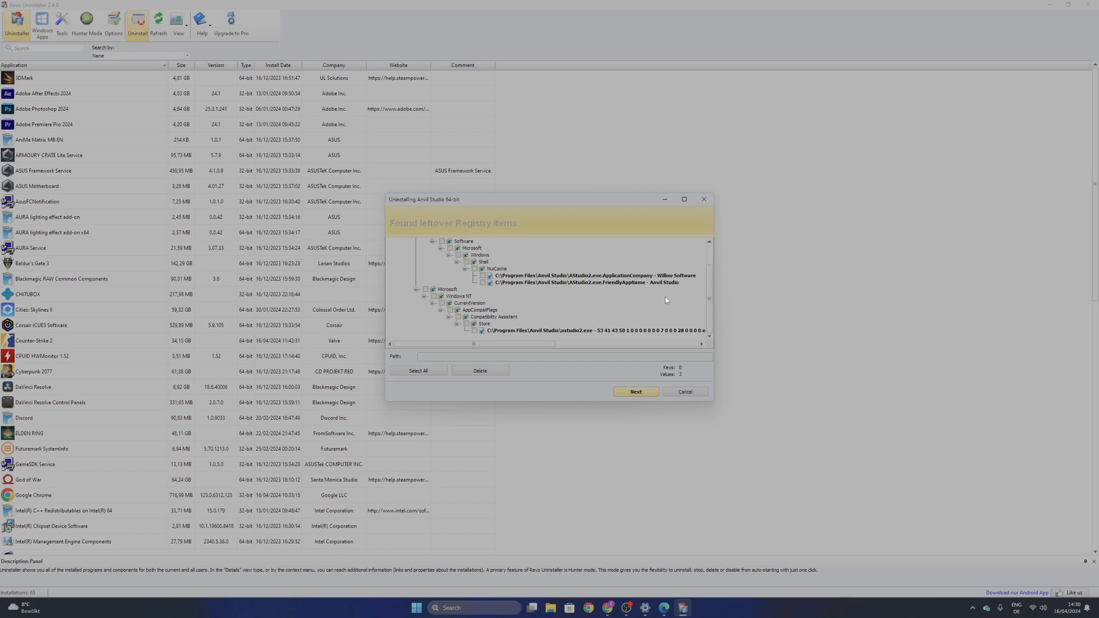
scroll("up", 3)
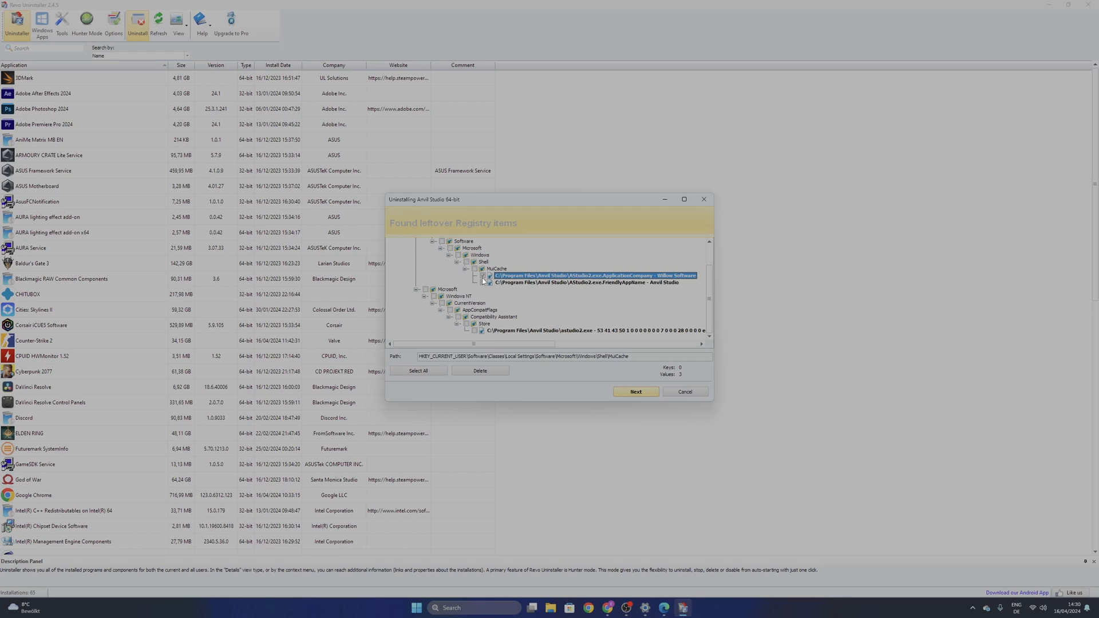
left_click(588, 281)
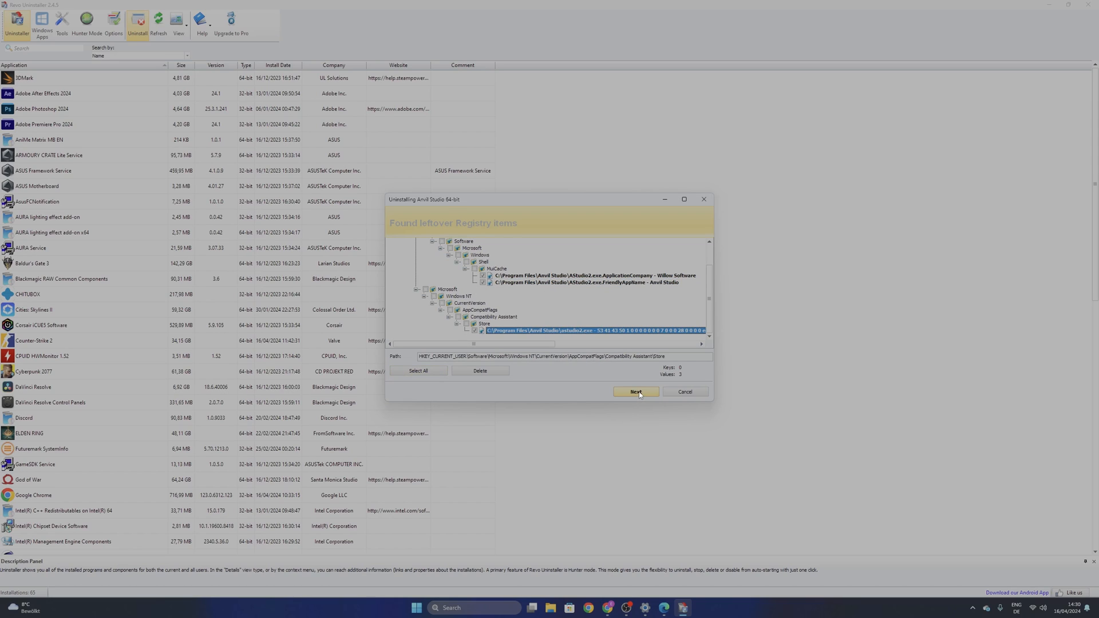
Step: Delete the checked leftover registry items and confirm
left_click(480, 370)
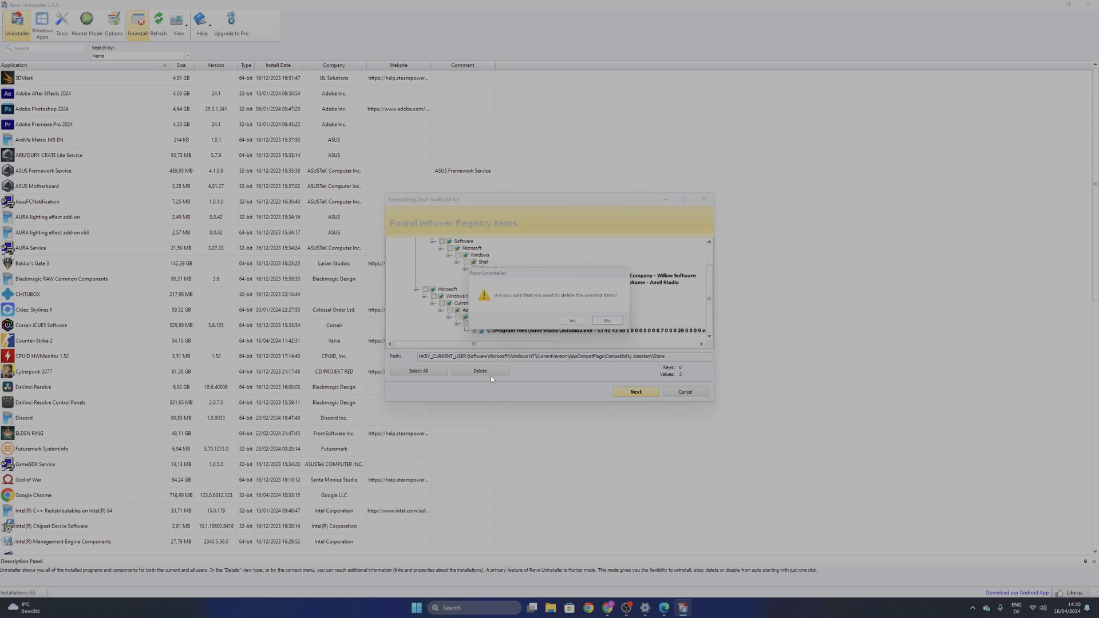
left_click(572, 320)
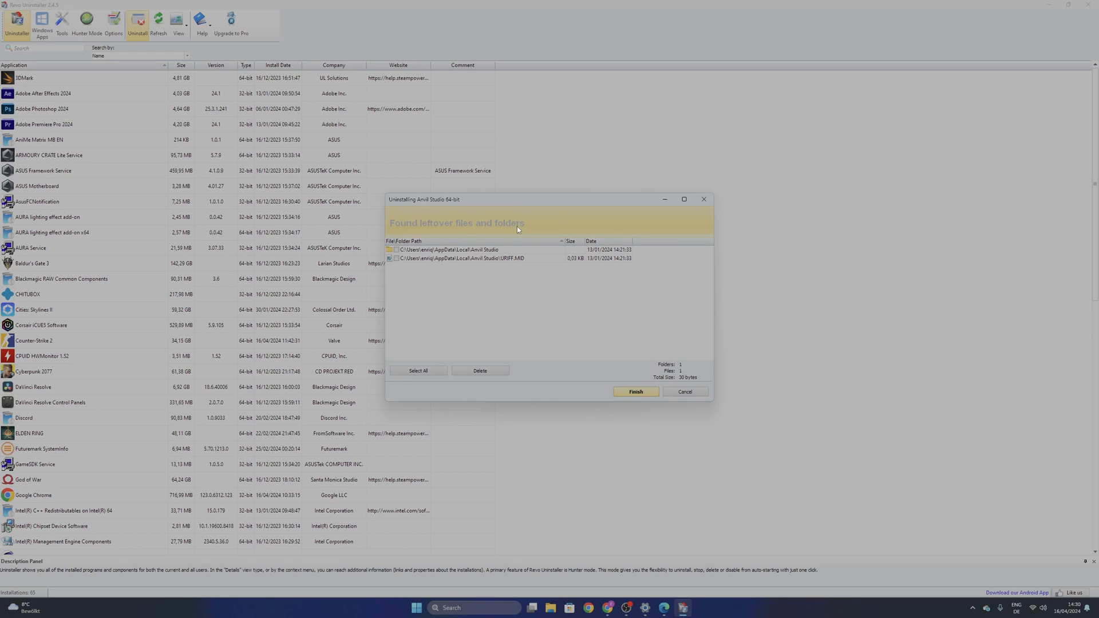
mouse_move(421, 288)
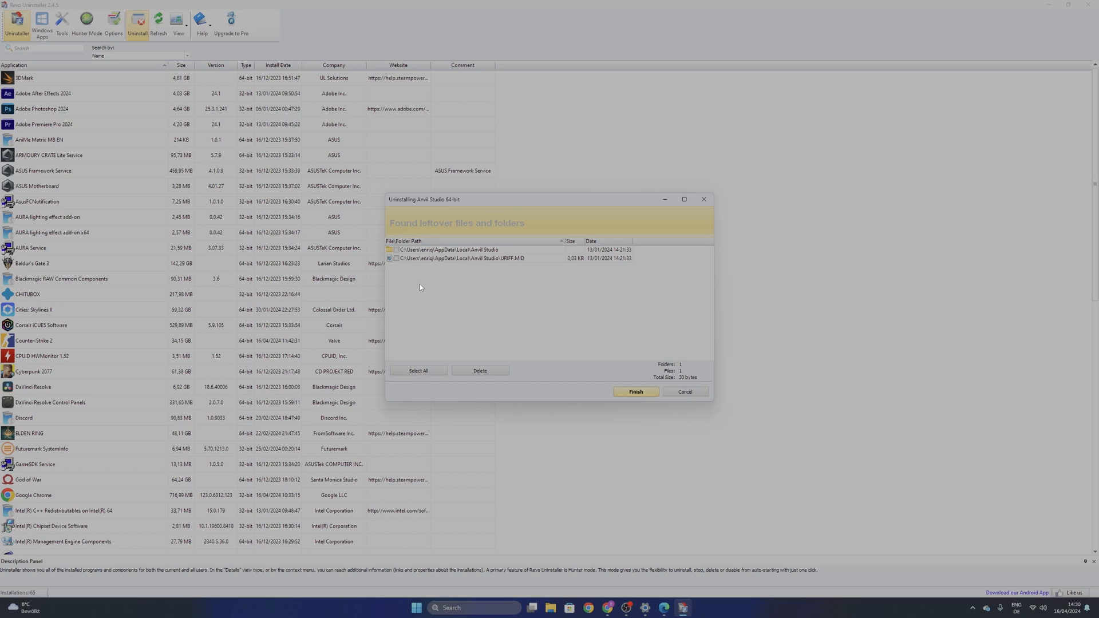
Step: Select all leftover files and folders and delete them, finishing the uninstall
left_click(418, 369)
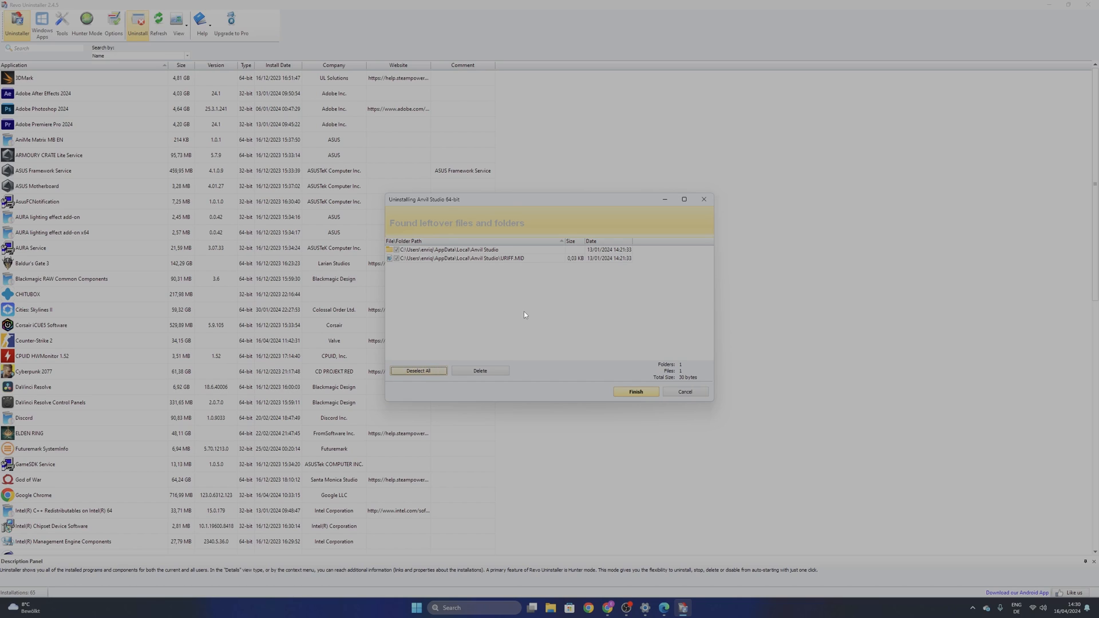
mouse_move(488, 370)
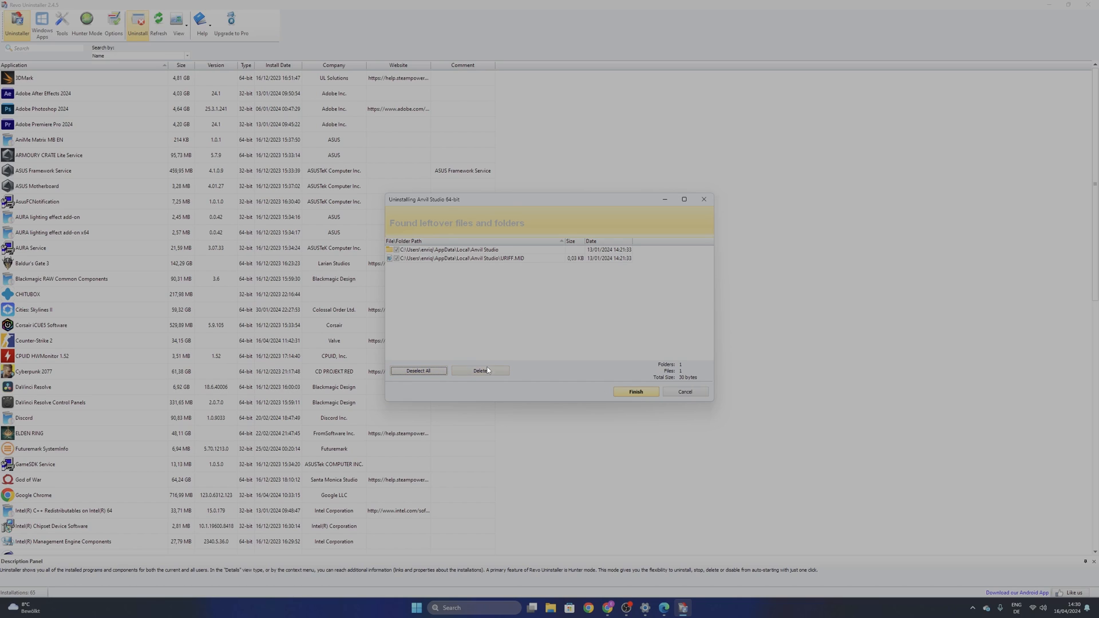
left_click(635, 391)
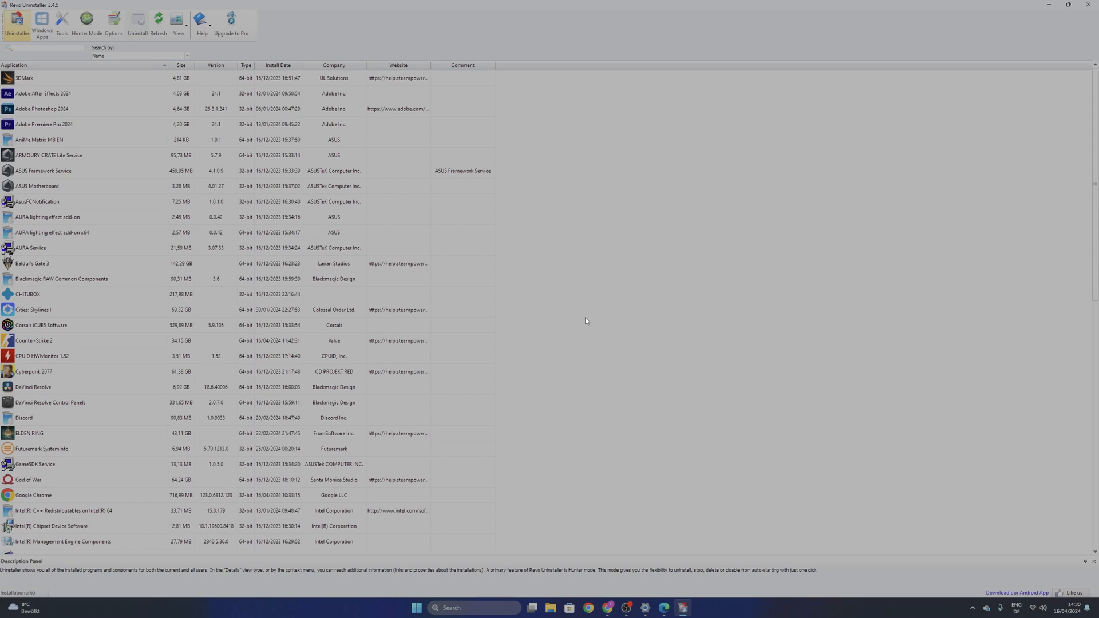
Step: Close Revo Uninstaller, leaving the Windows desktop
left_click(46, 47)
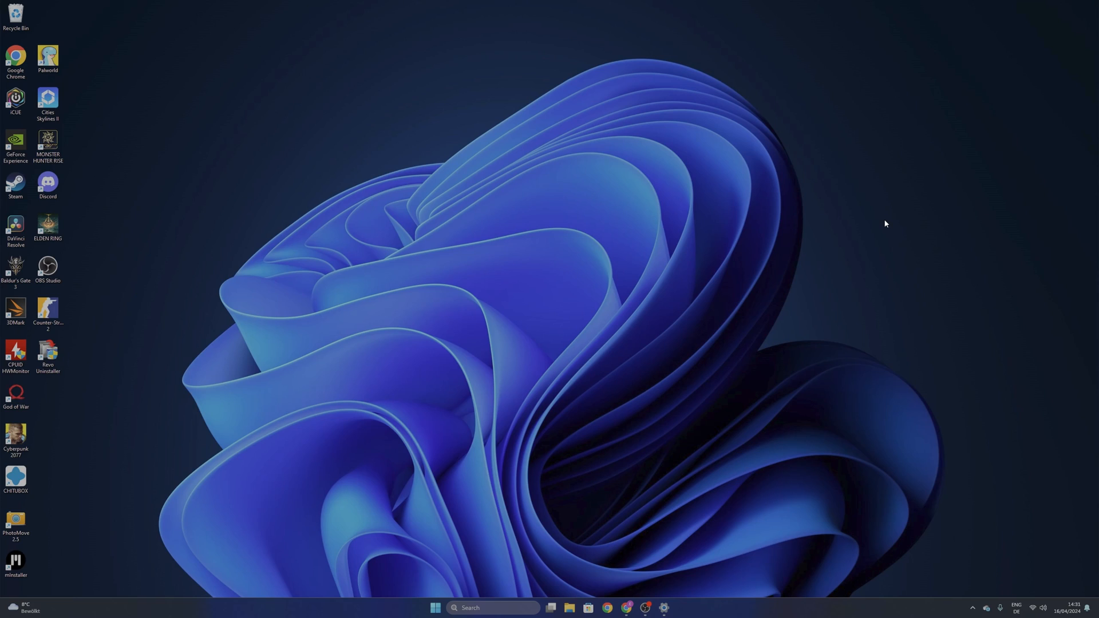
mouse_move(878, 224)
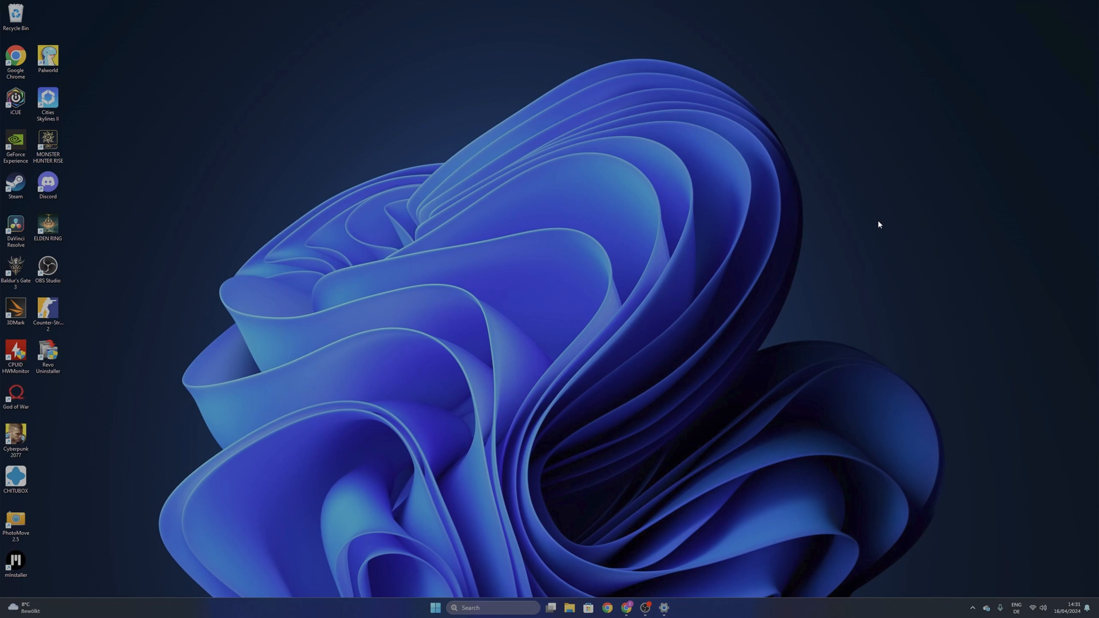